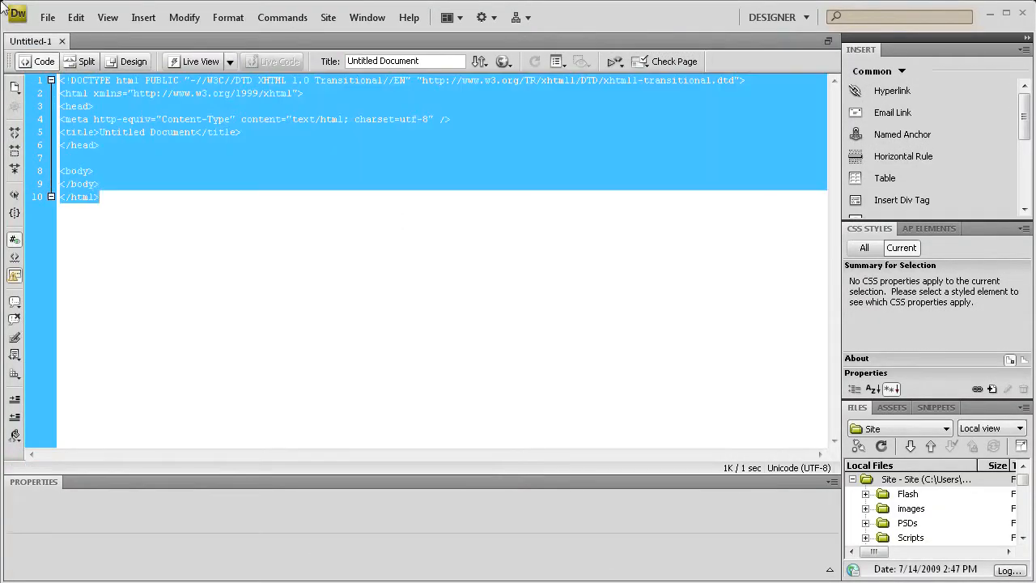
Clear the default HTML markup and begin the file with an opening <?php tag.
key("Delete")
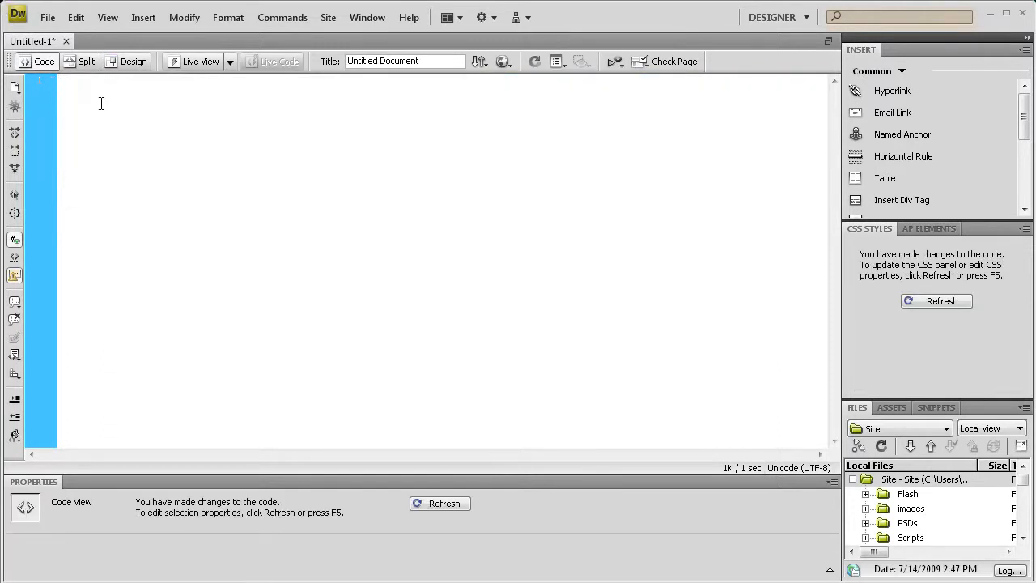
type("<")
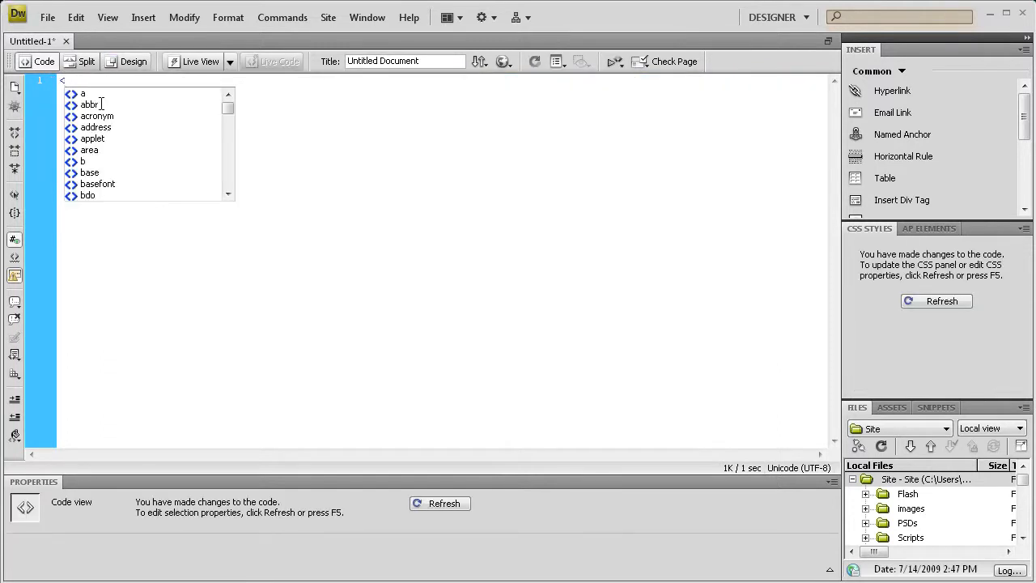
type("?php>")
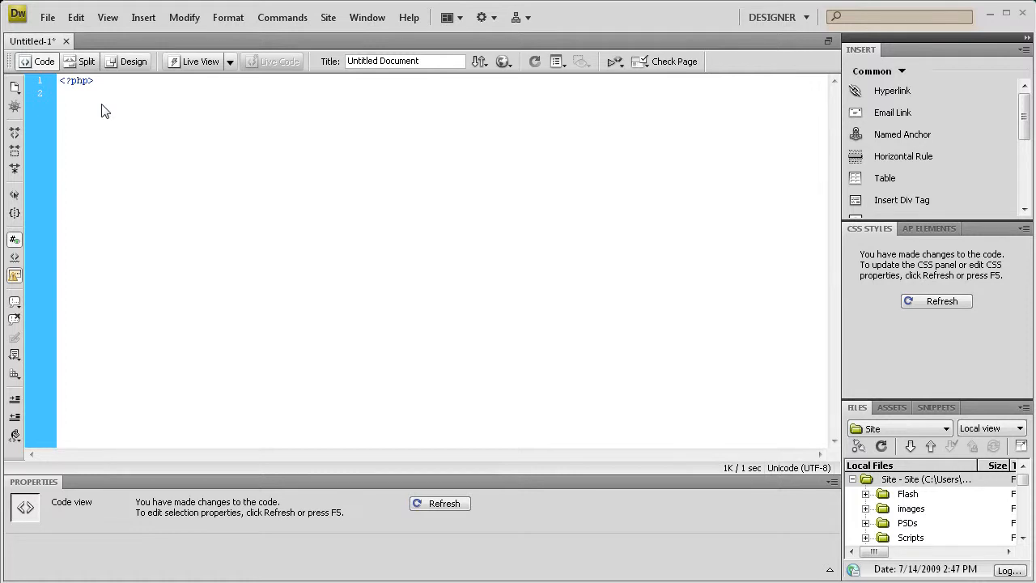
type("$")
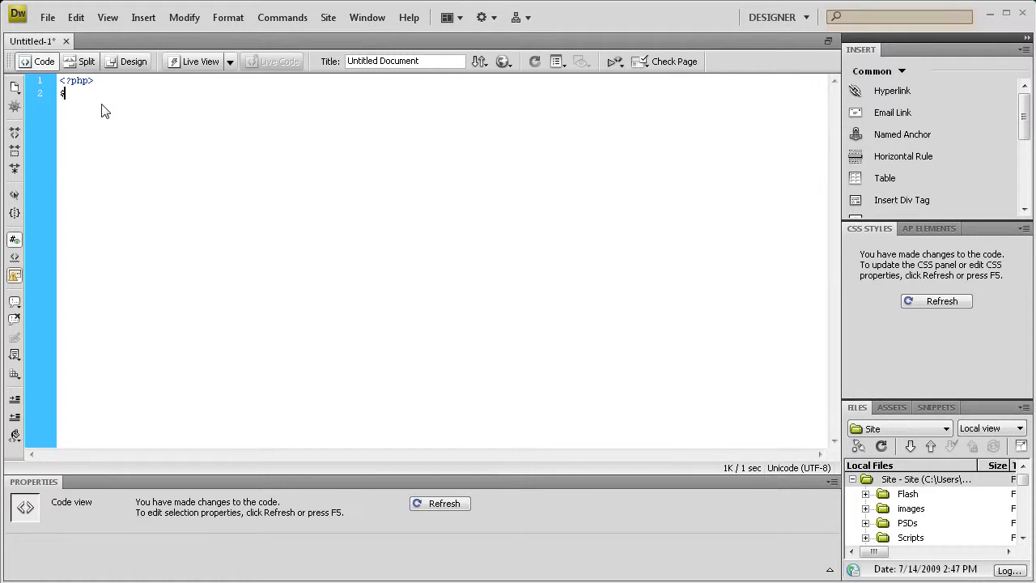
type("xml")
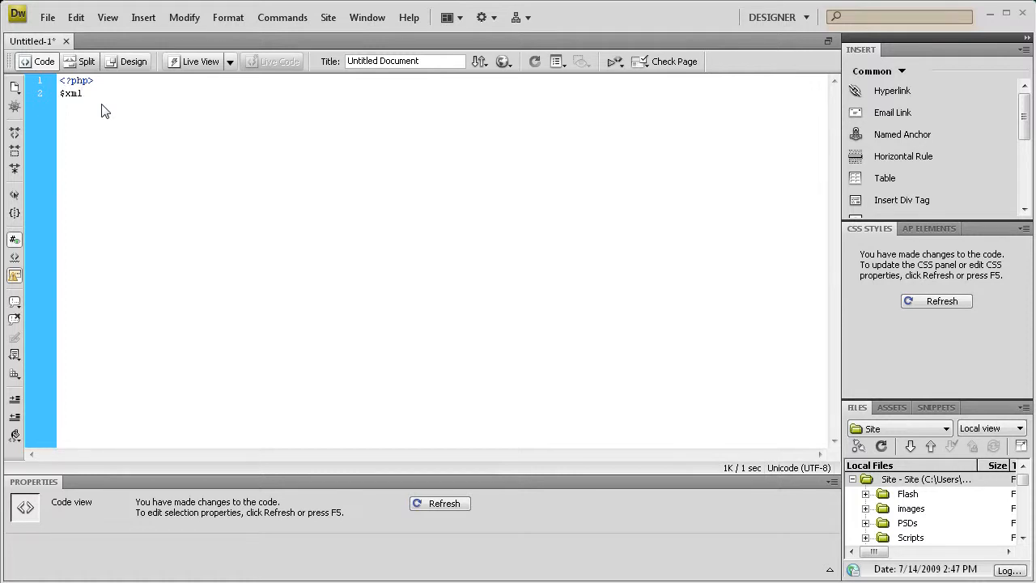
type("da")
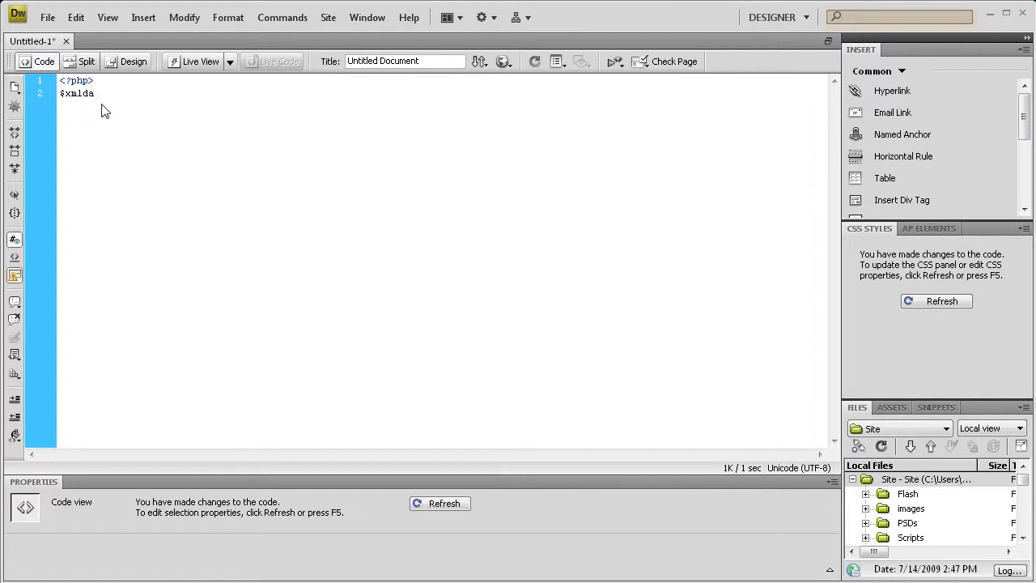
type("ta = '")
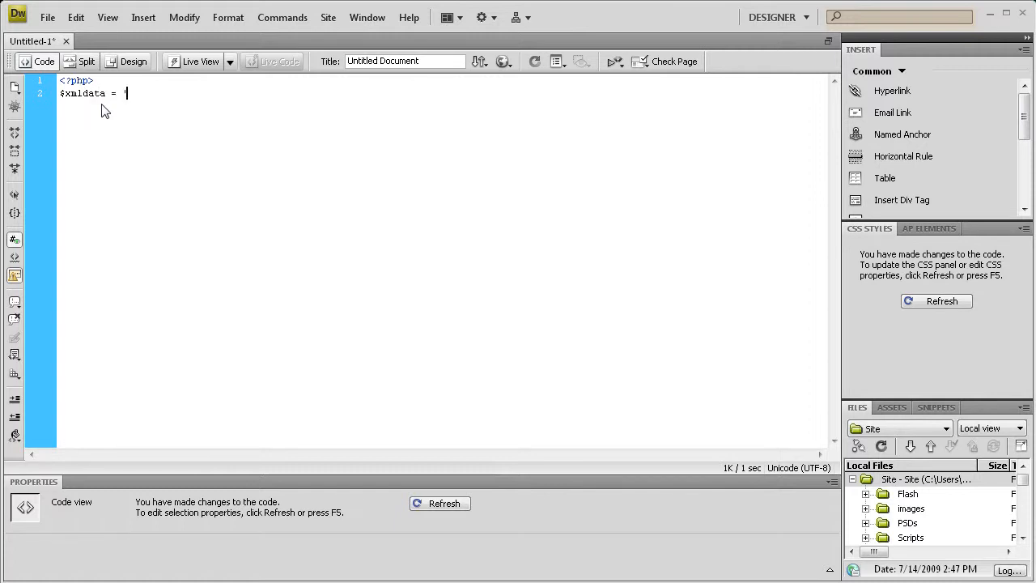
type("\"")
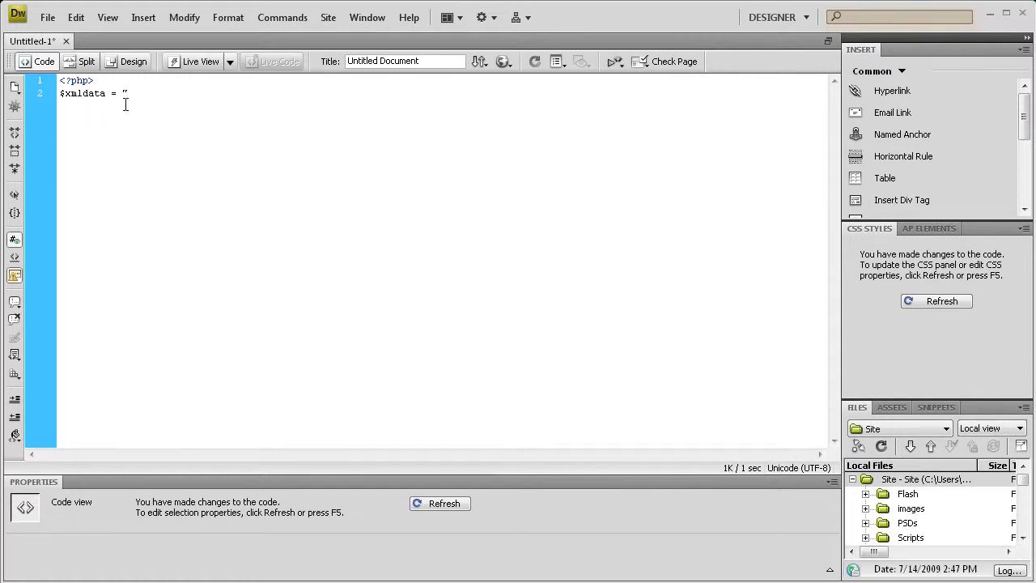
type("http:")
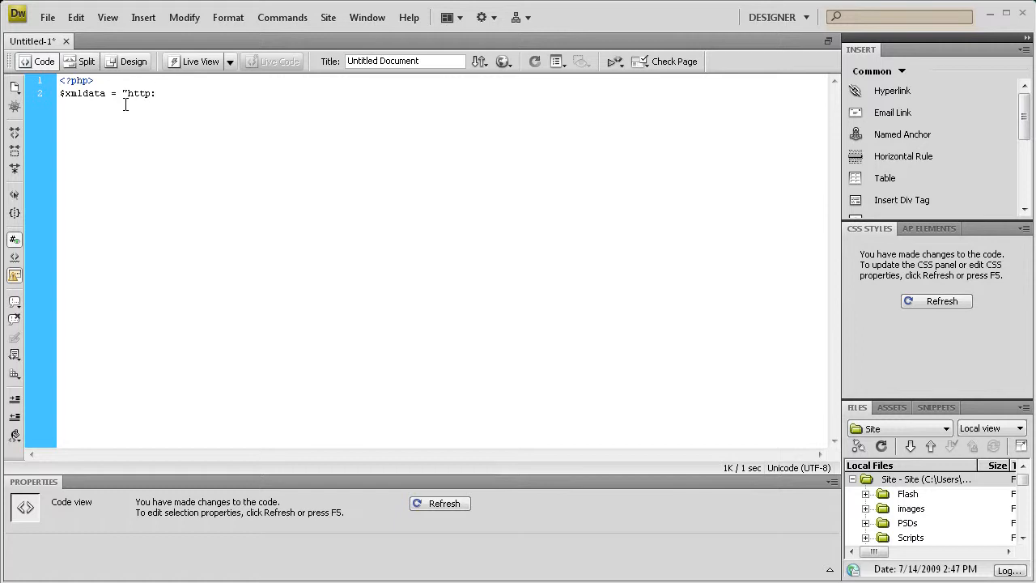
type("//")
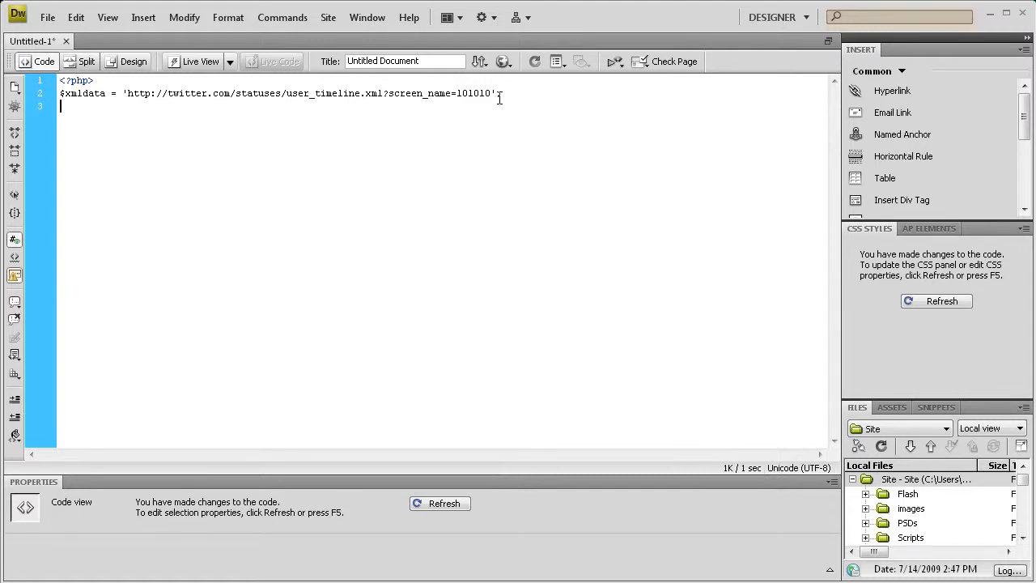
Add the line $open = fopen($xmldata, 'r'); to open the feed for reading.
type("$")
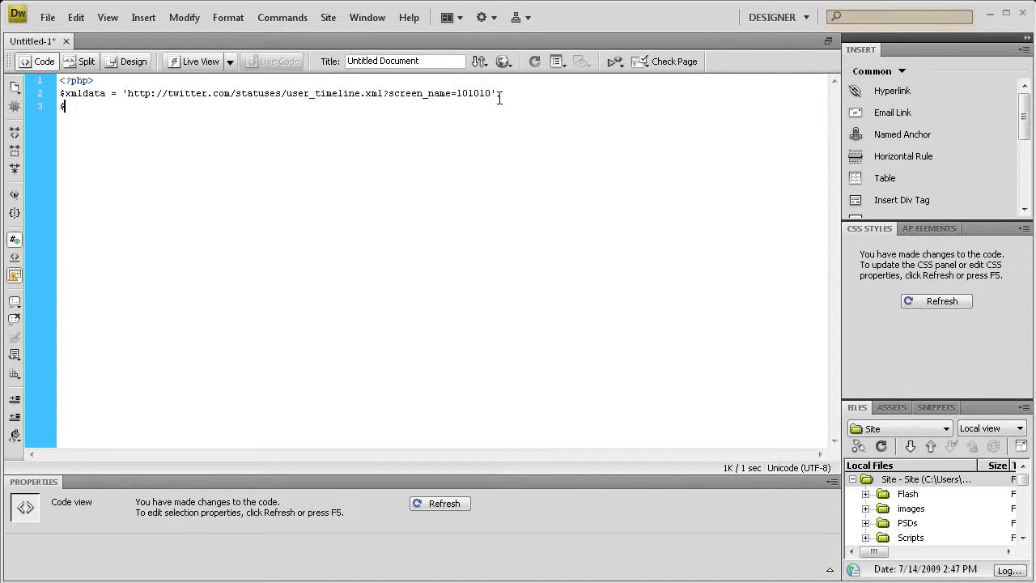
type("open")
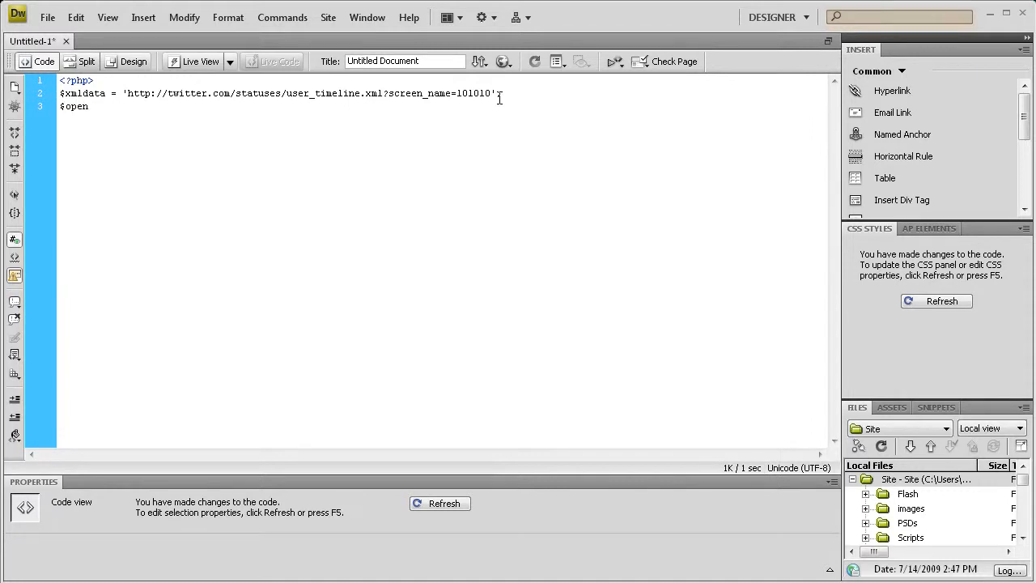
type("= f")
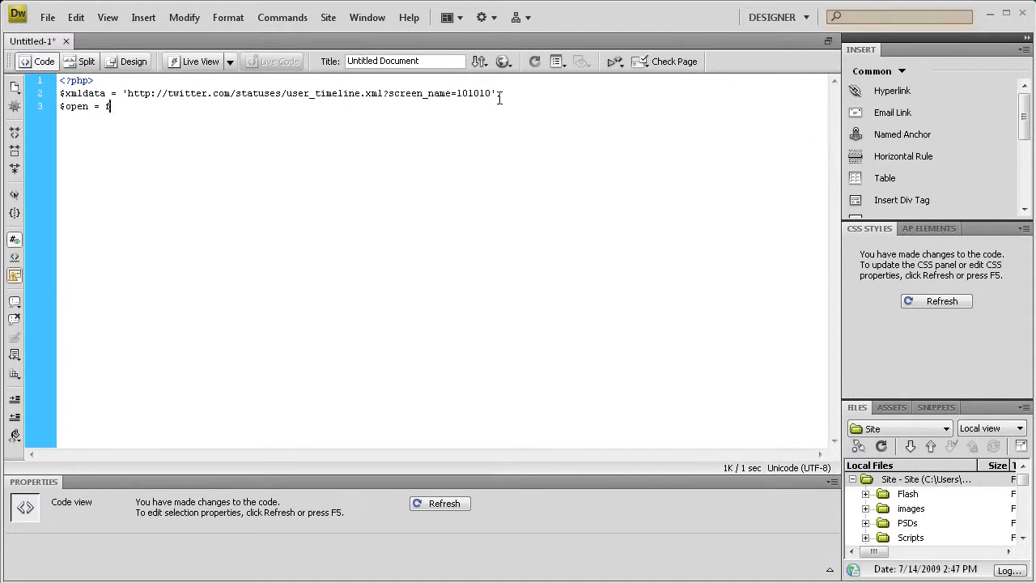
type("open")
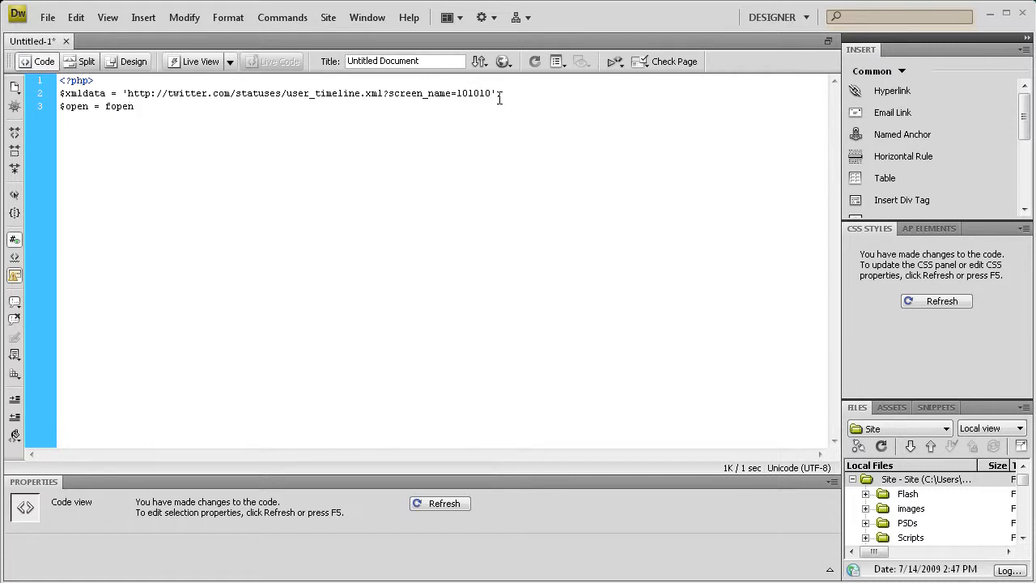
type("(")
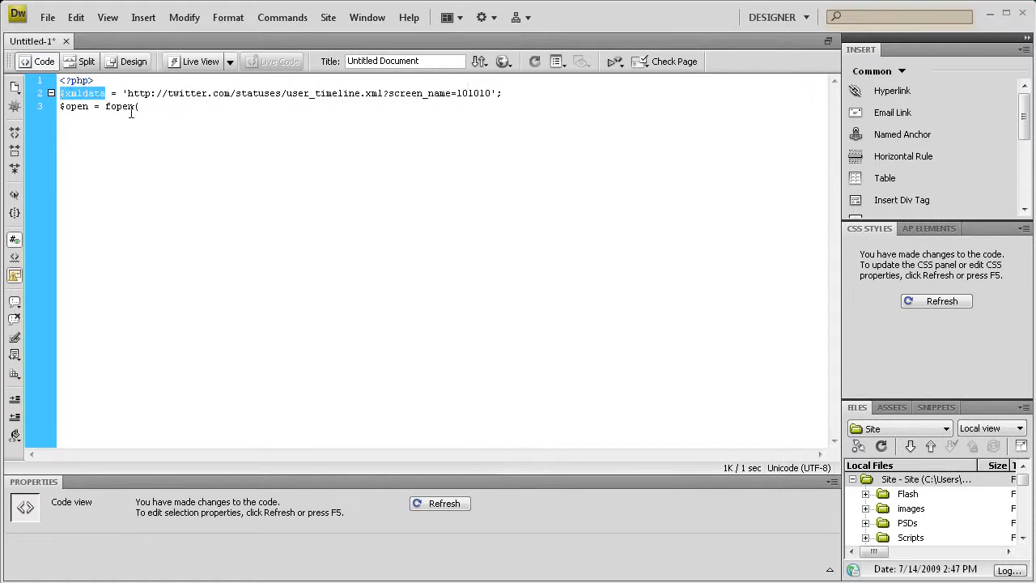
type("$xmldata")
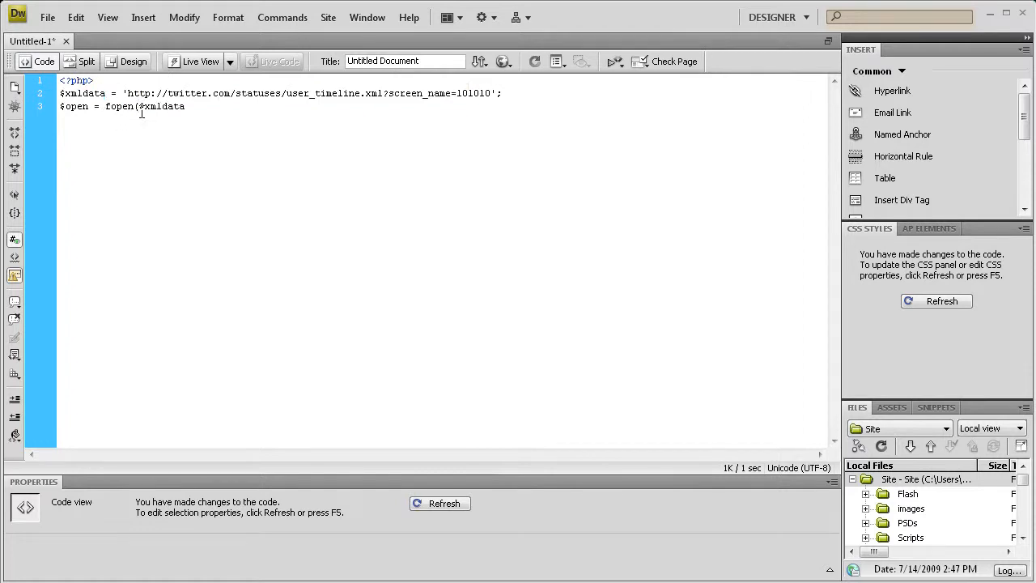
type(",")
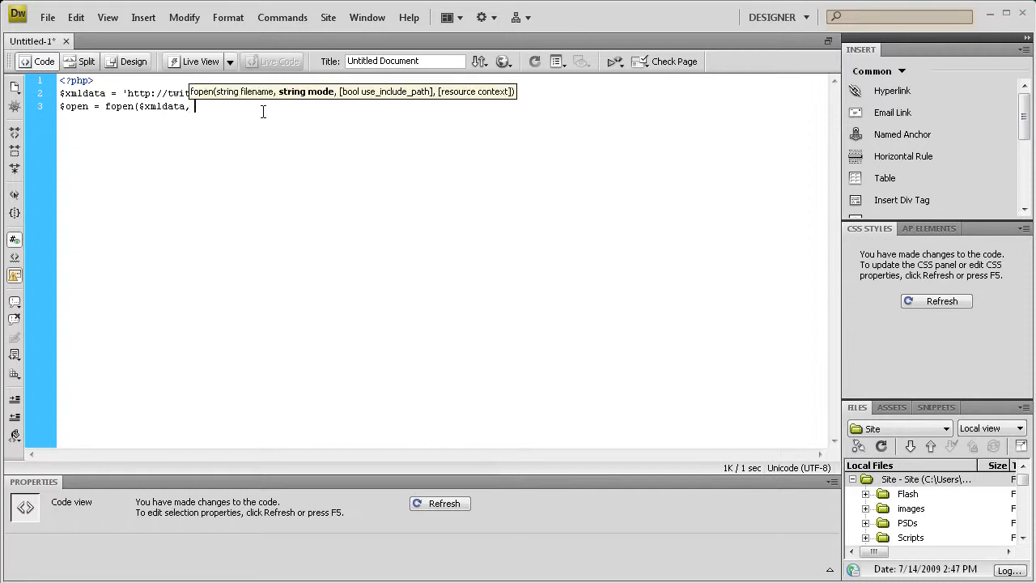
type("'")
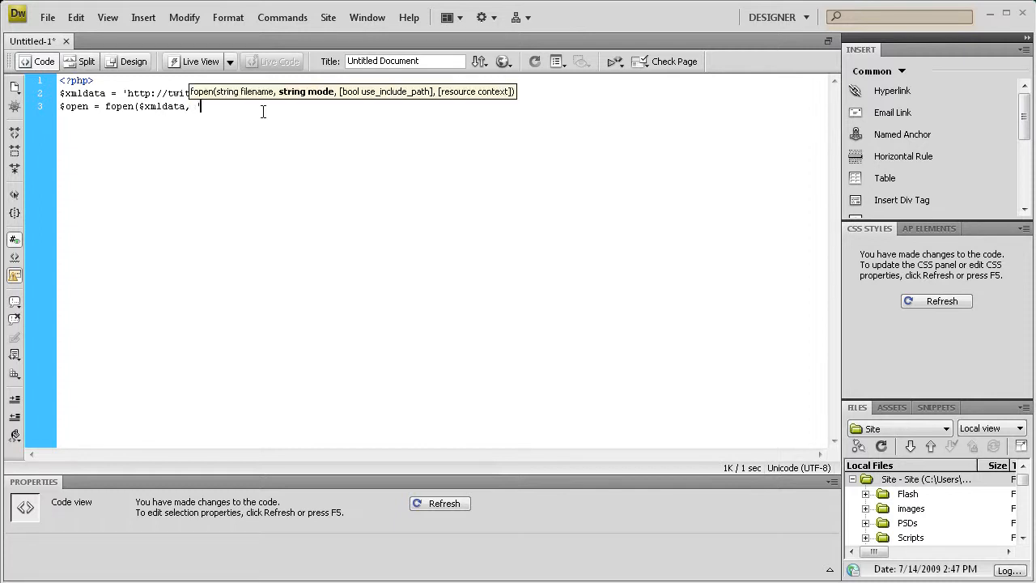
type("r');")
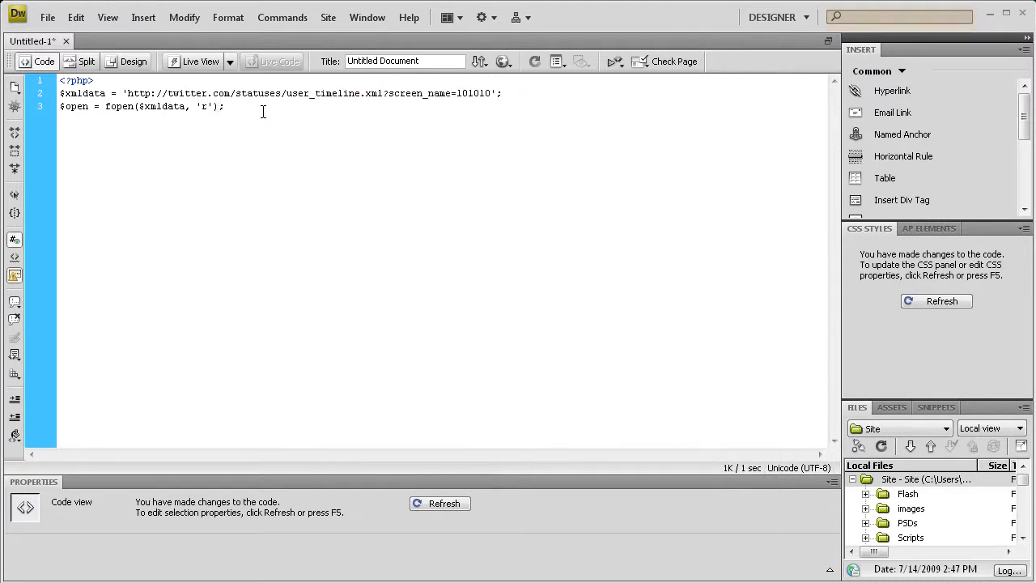
key("Return")
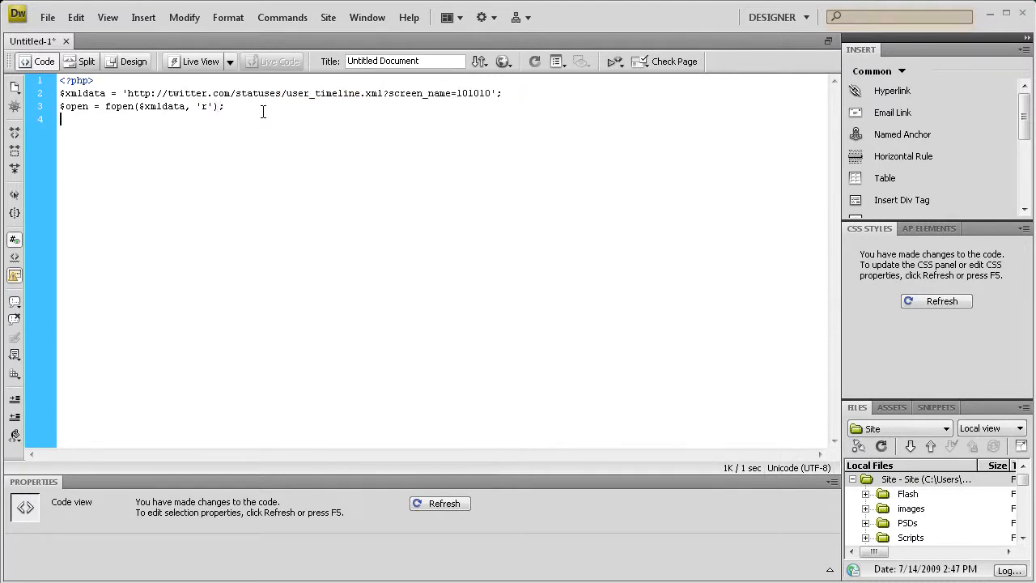
Add the line $content = stream_get_contents($open); to read the feed data.
type("$")
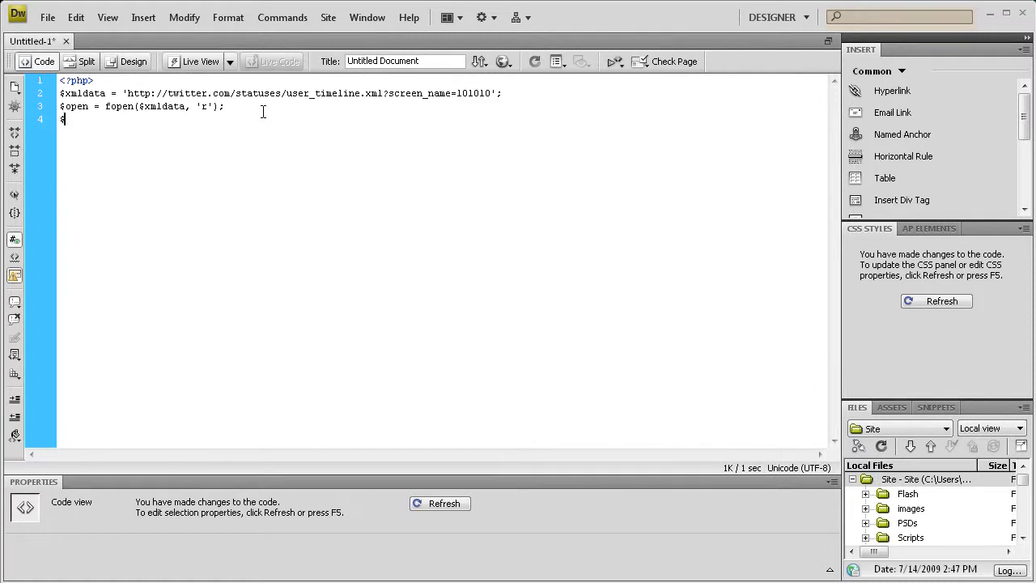
type("conte")
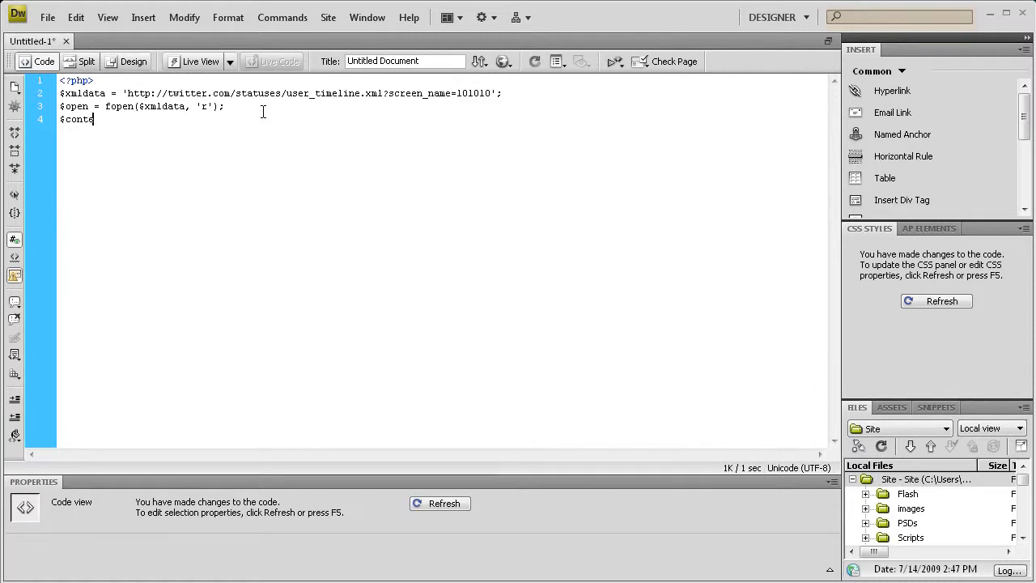
type("nt")
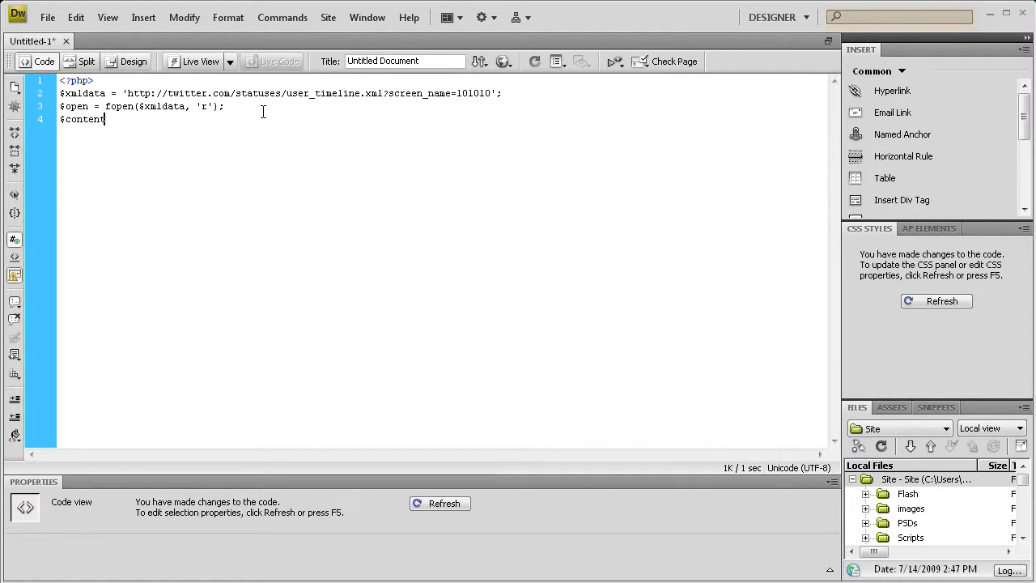
type("=")
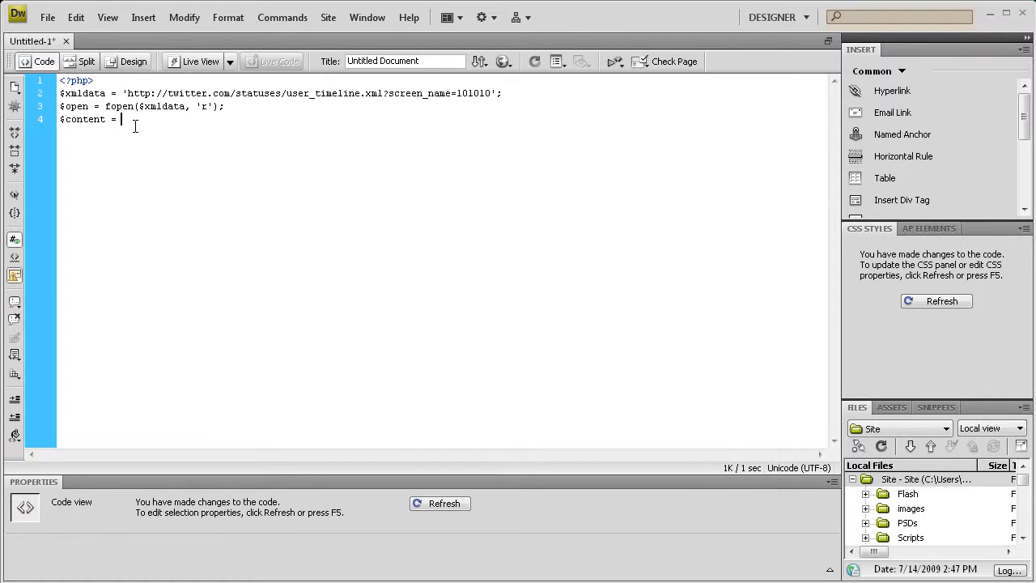
type("st")
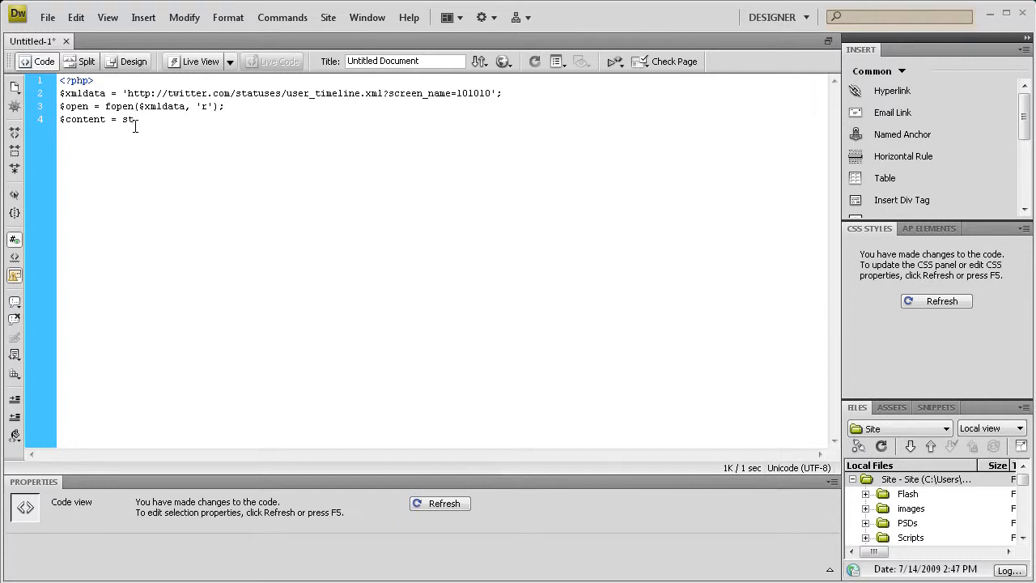
type("ream")
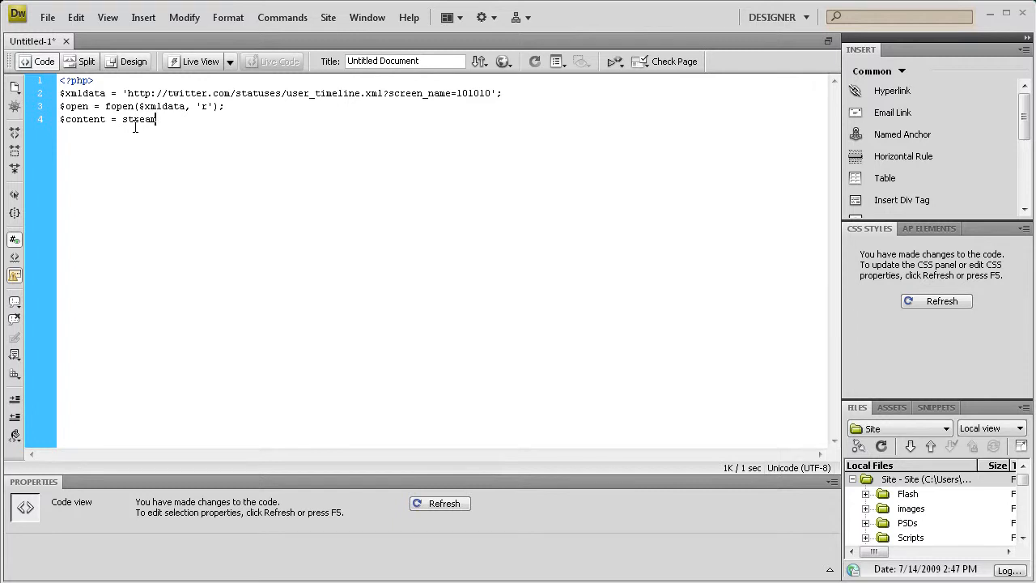
type("_get_")
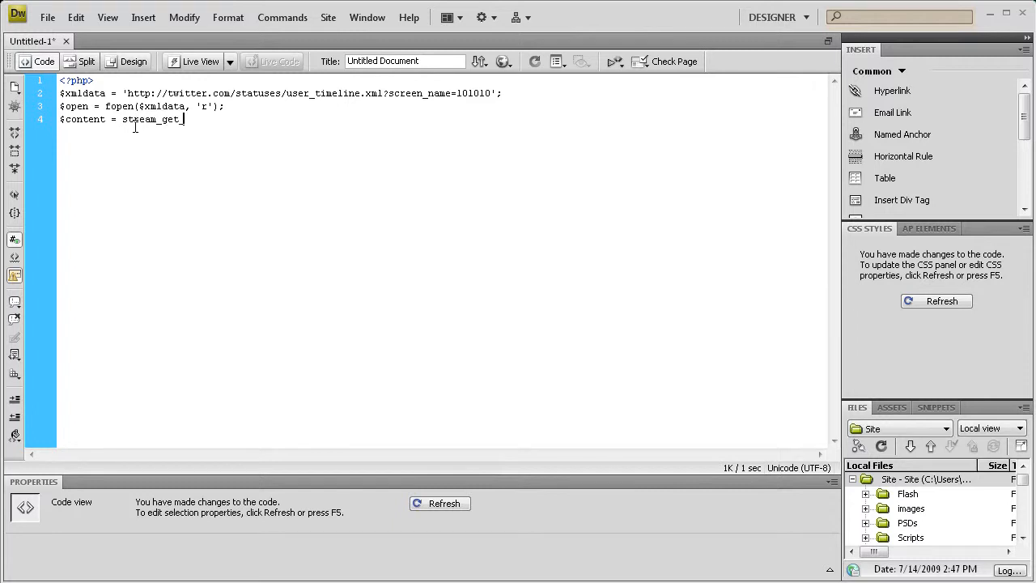
type("content")
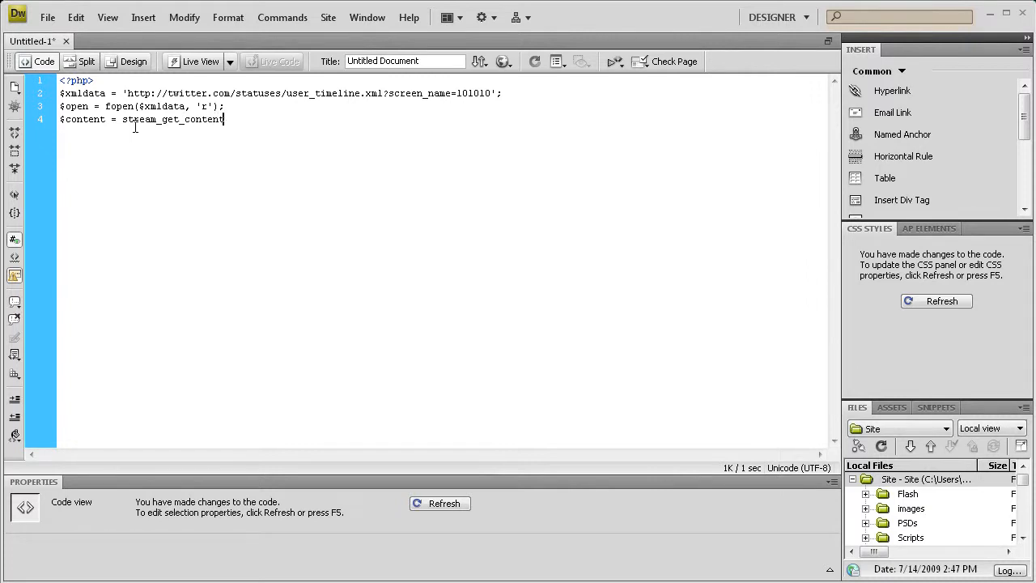
type("s(")
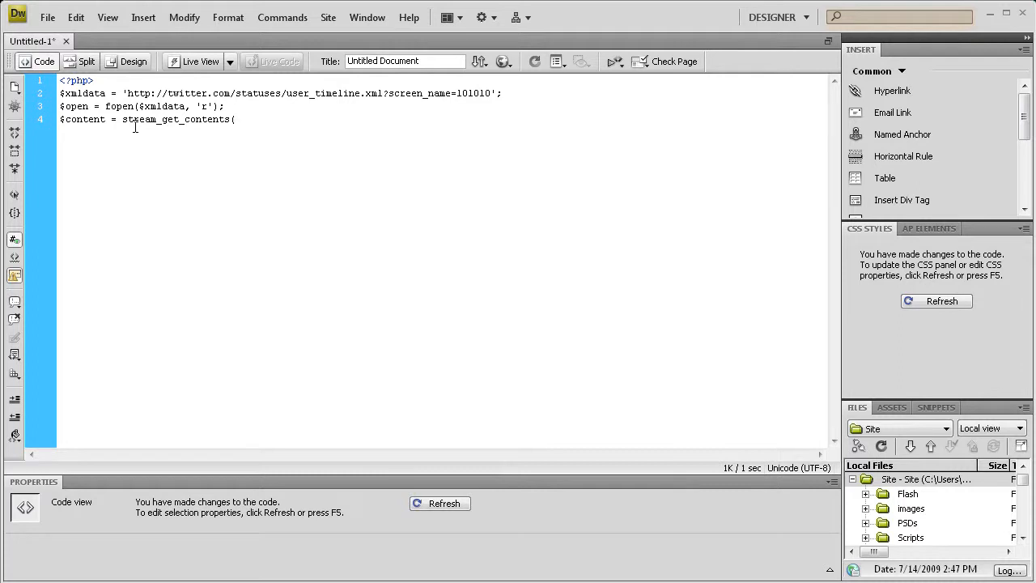
type("$open")
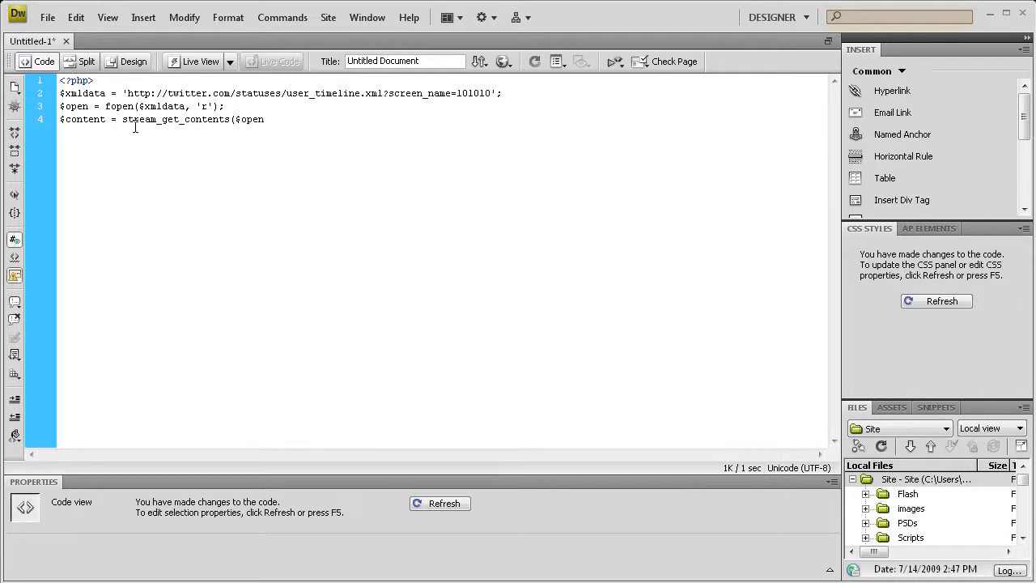
type(");")
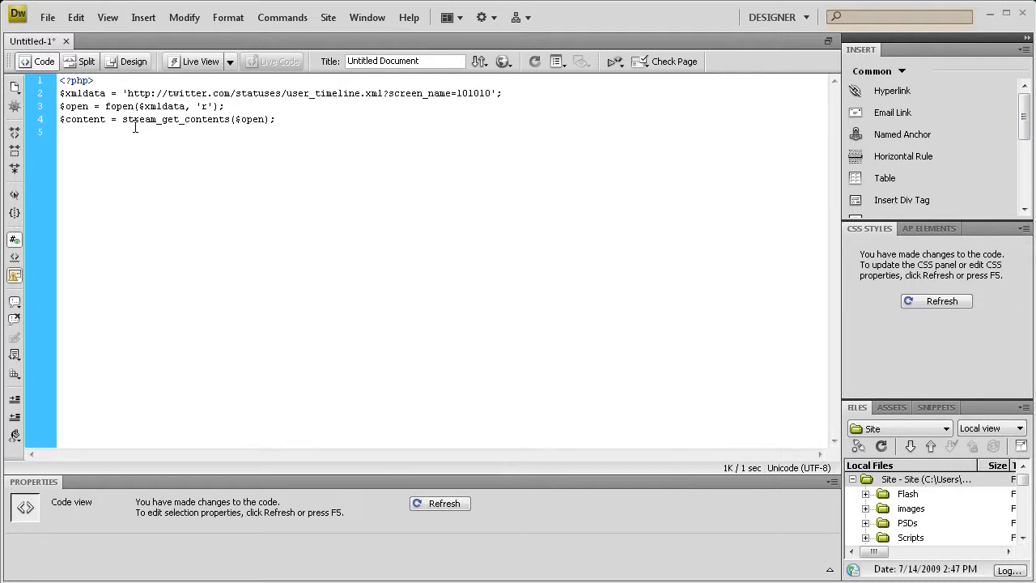
left_click(65, 133)
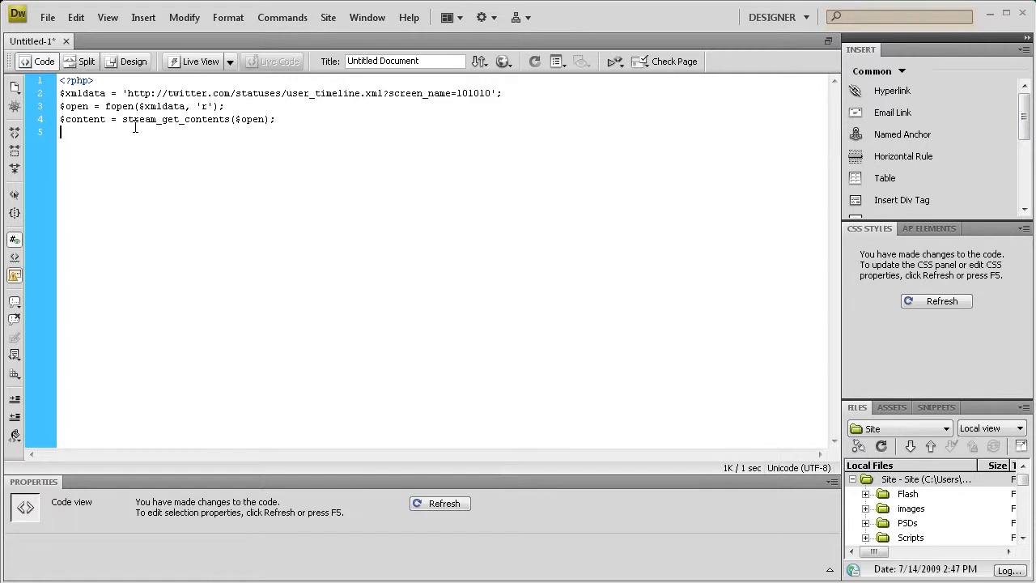
Add fclose($open) to close the feed handle.
type("f")
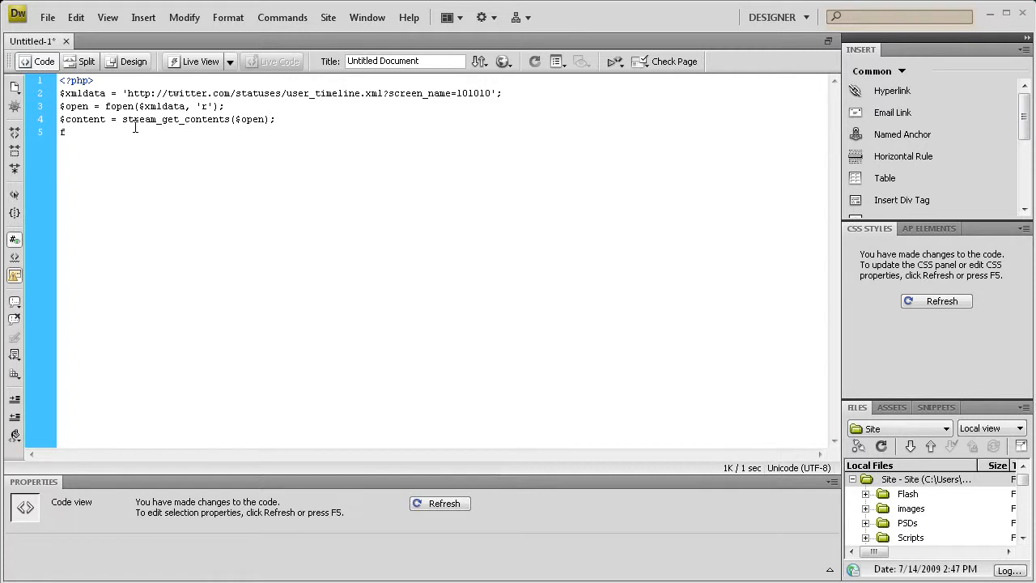
type("cl")
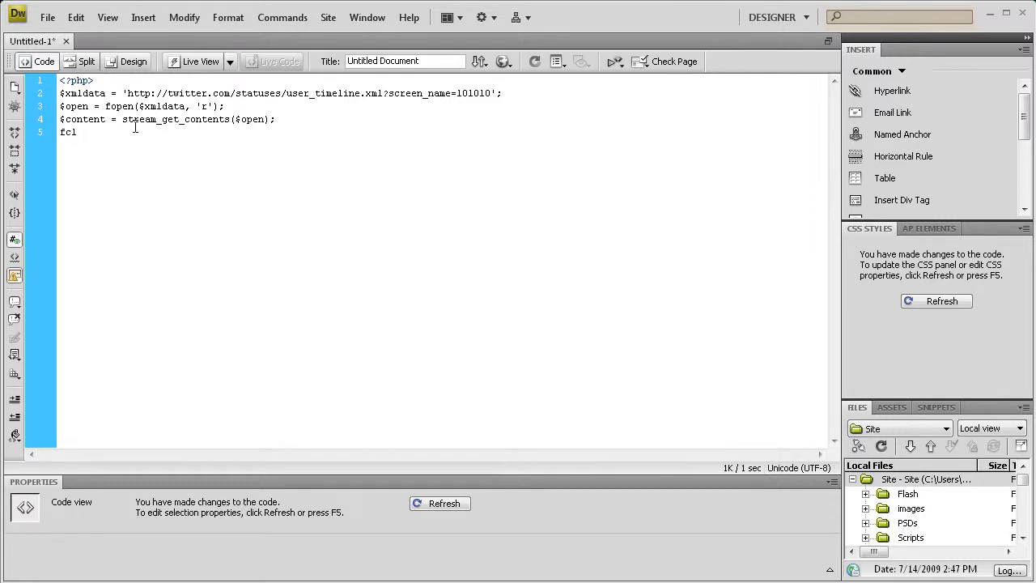
type("ose(")
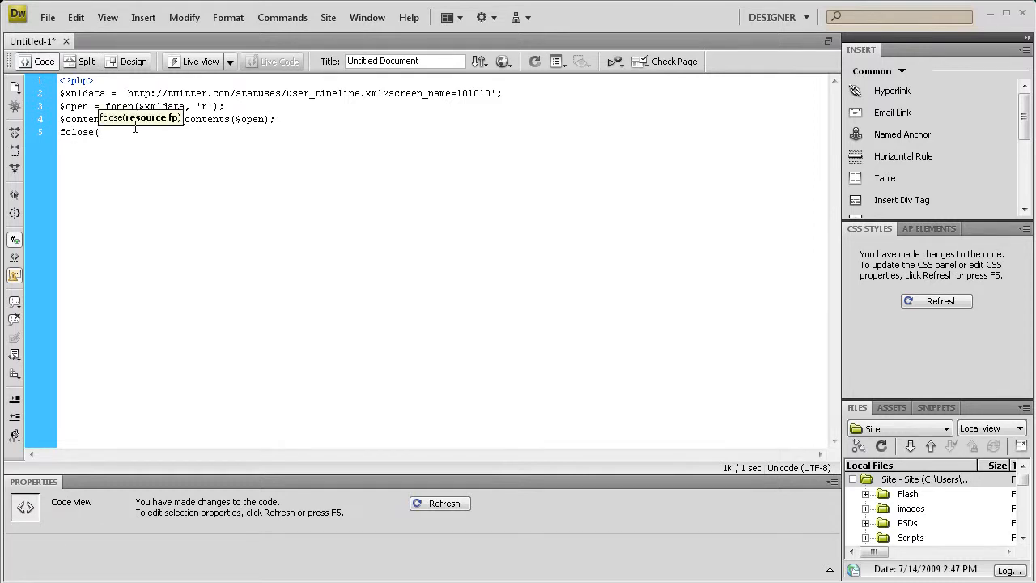
type("$open);")
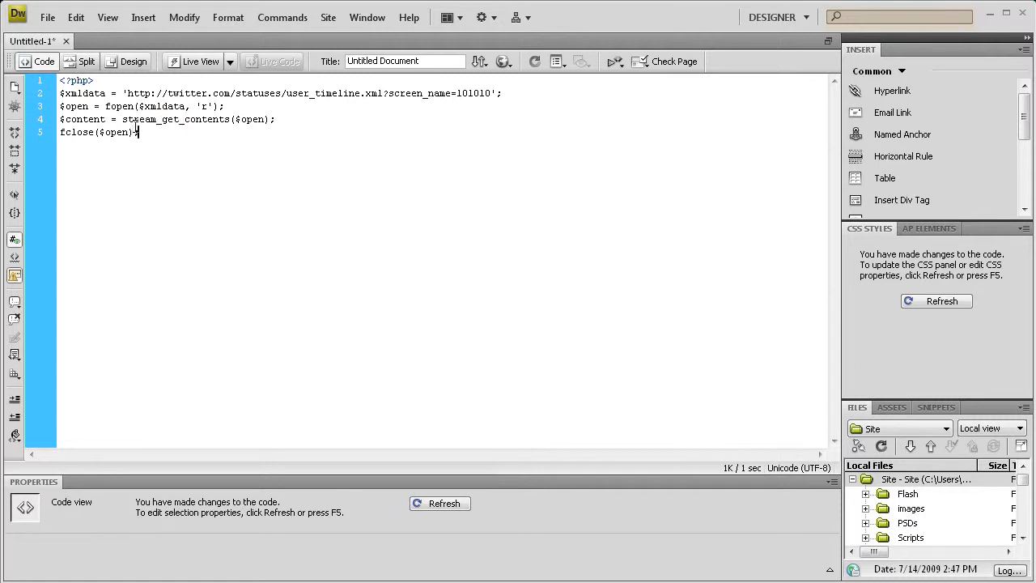
key("Return")
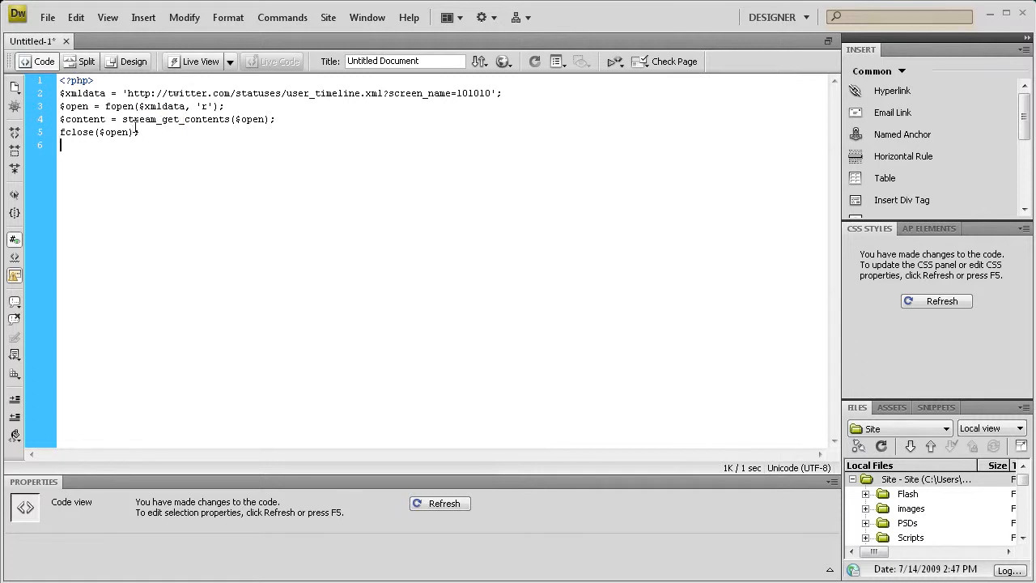
Add echo $content to output the feed data.
type("echo")
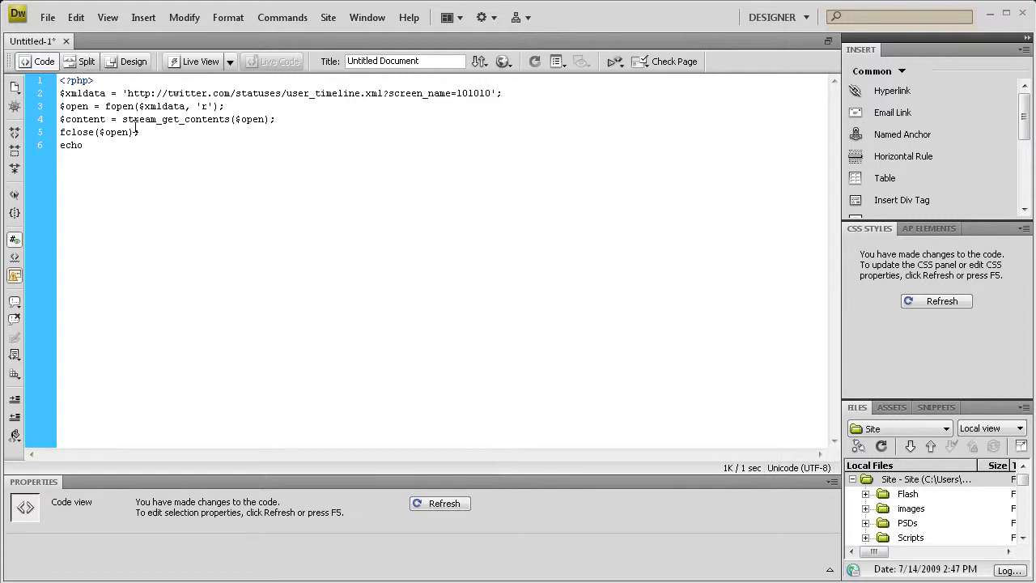
type("$")
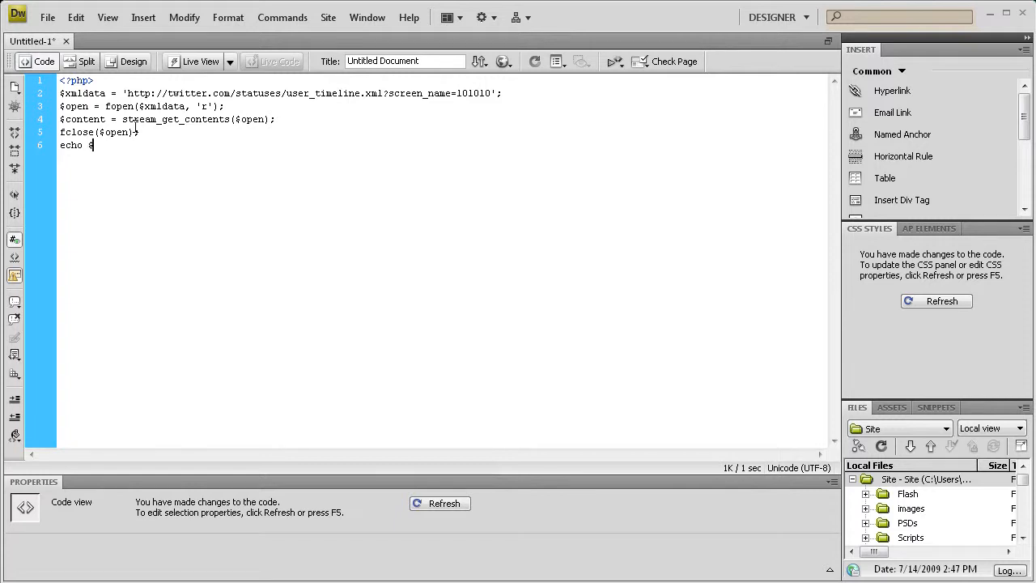
type("content")
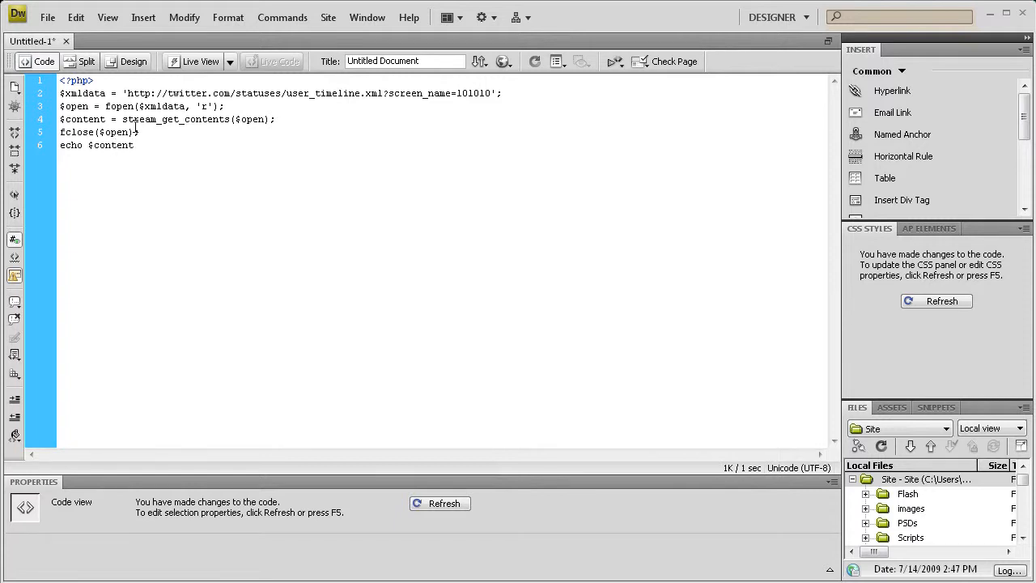
key("Enter")
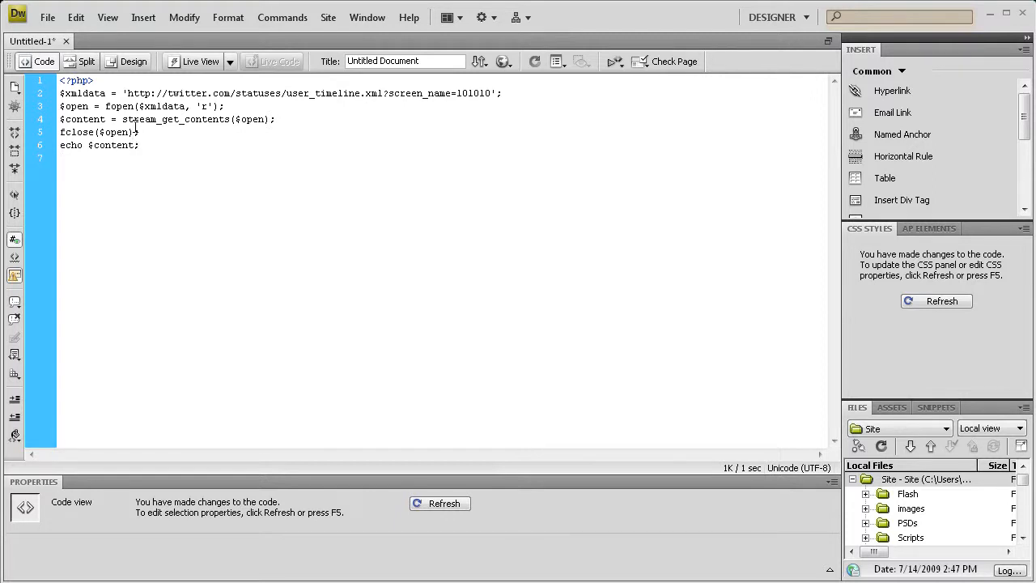
Close the PHP block with ?> and select the whole script.
type("?>")
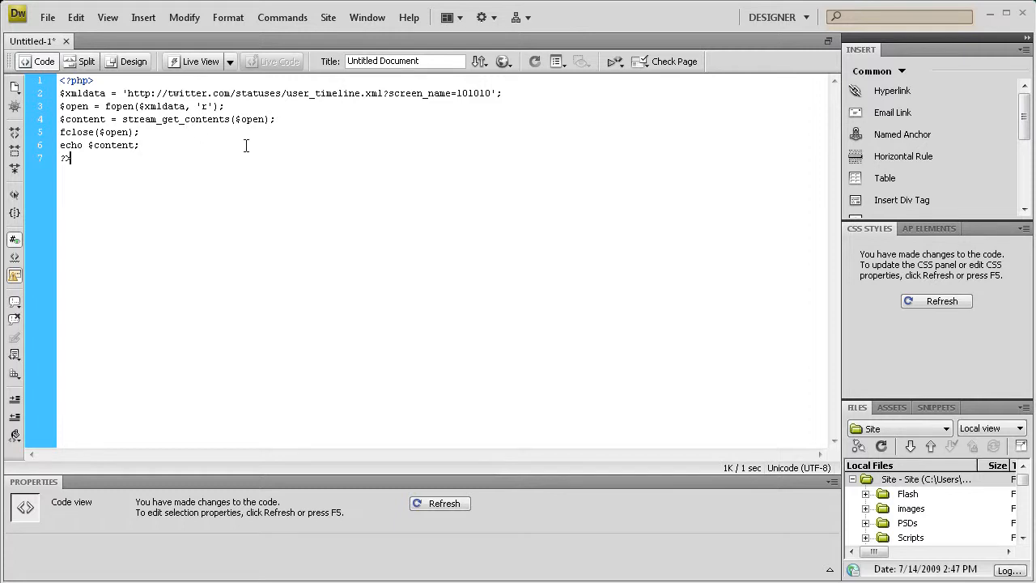
key("ctrl+a")
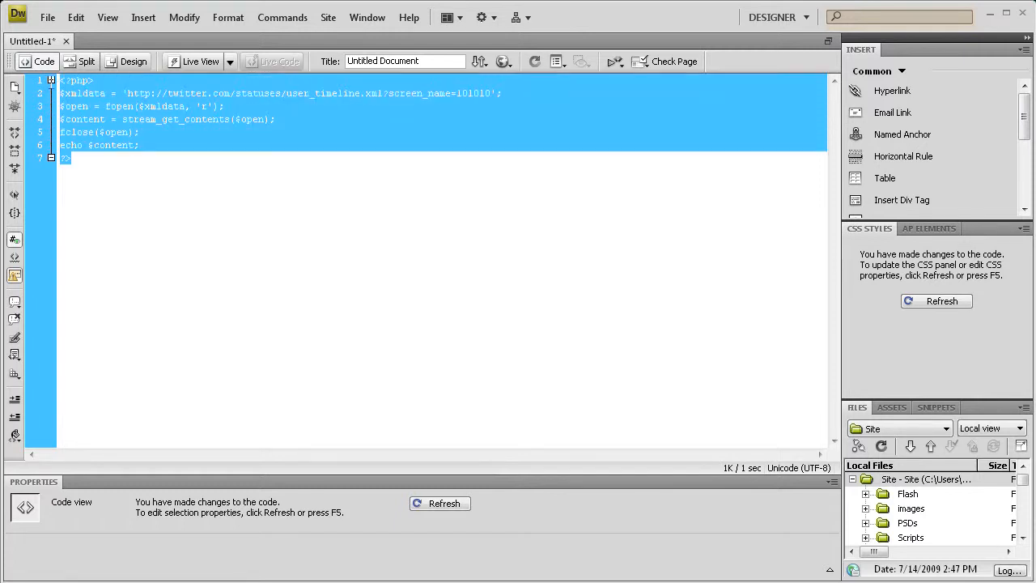
Save the script via Save As to the Desktop under the twitter.php file name.
left_click(47, 16)
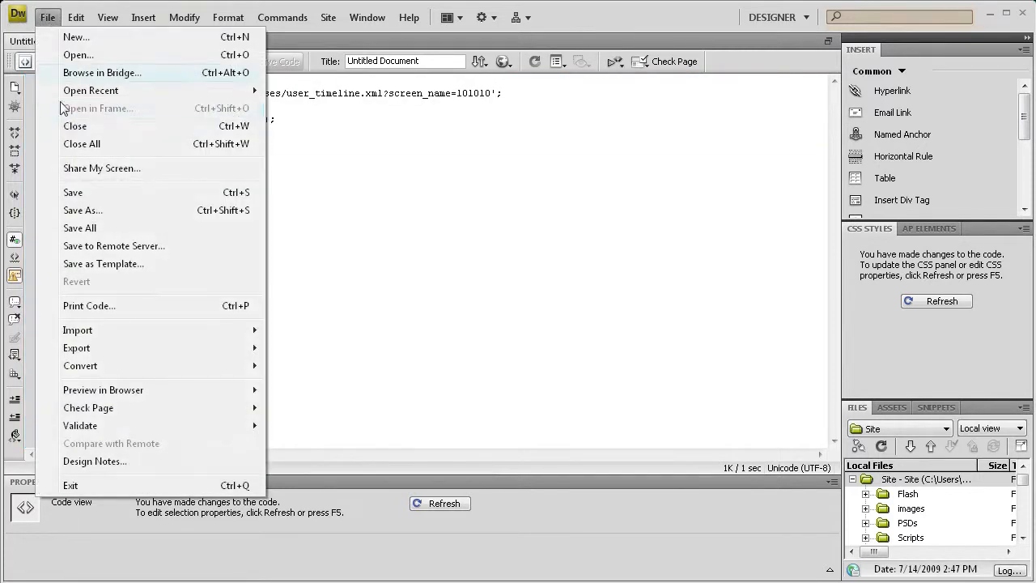
left_click(83, 210)
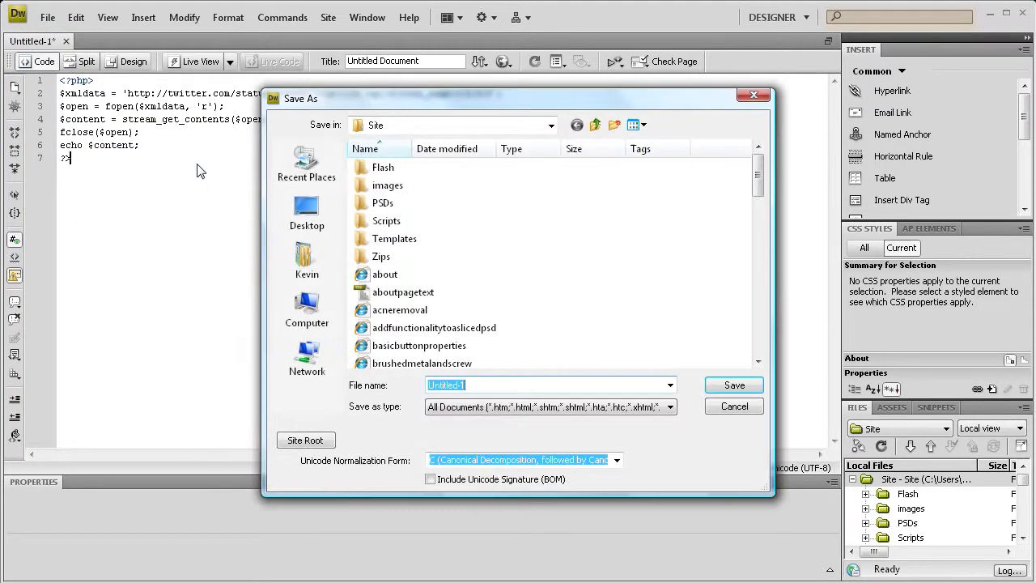
left_click(308, 214)
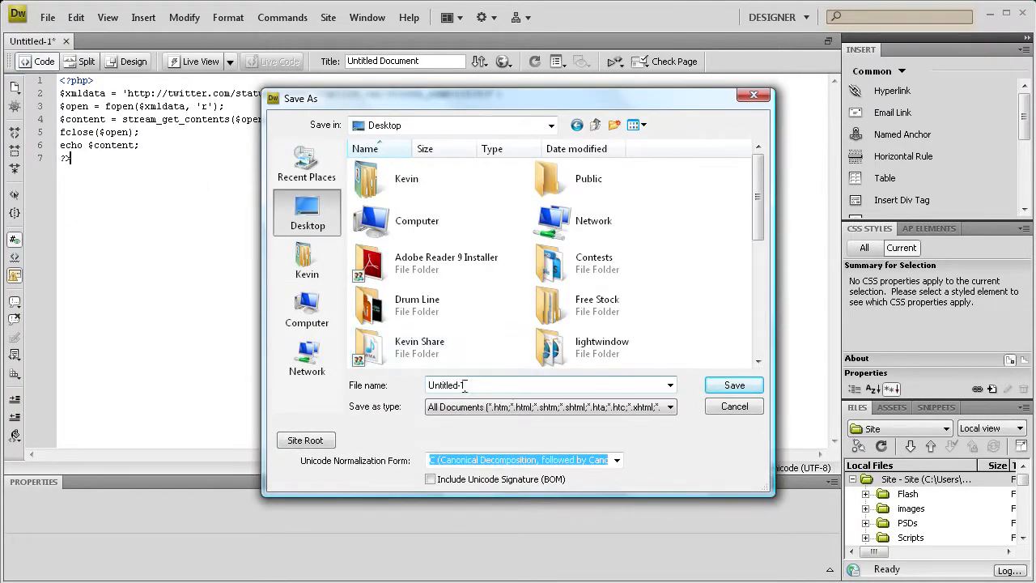
type("twitterphpfil")
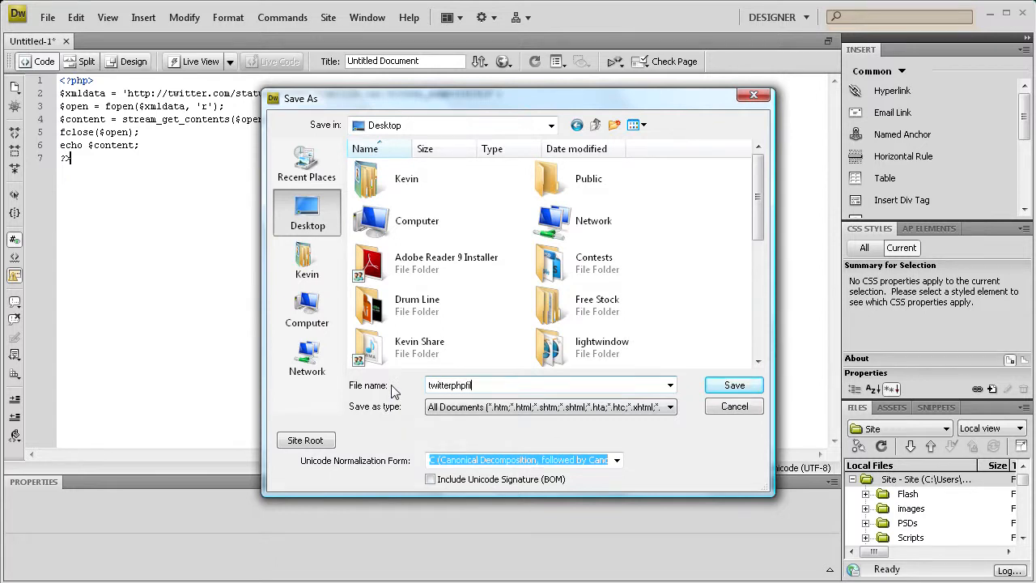
triple_click(551, 386)
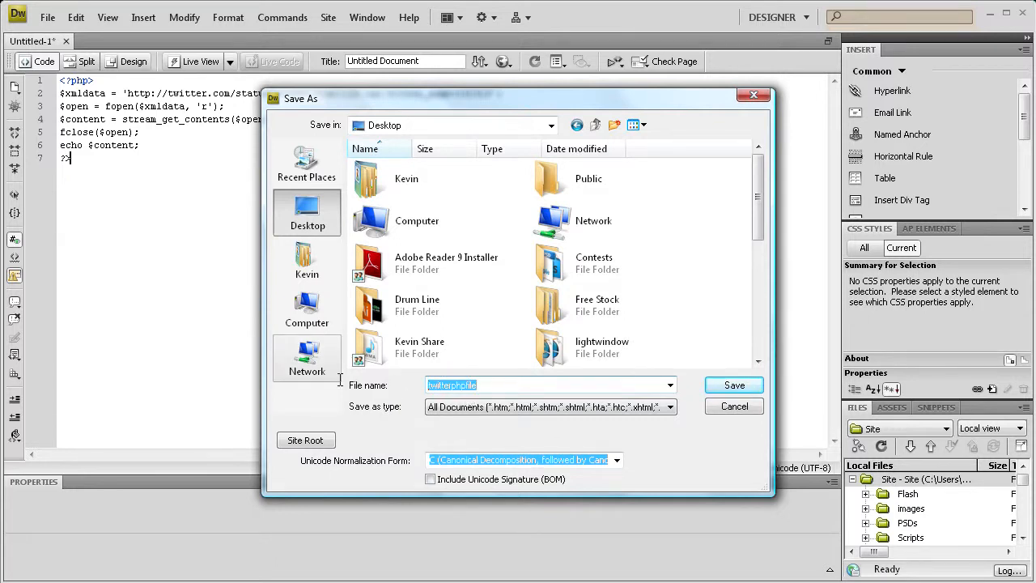
left_click(732, 386)
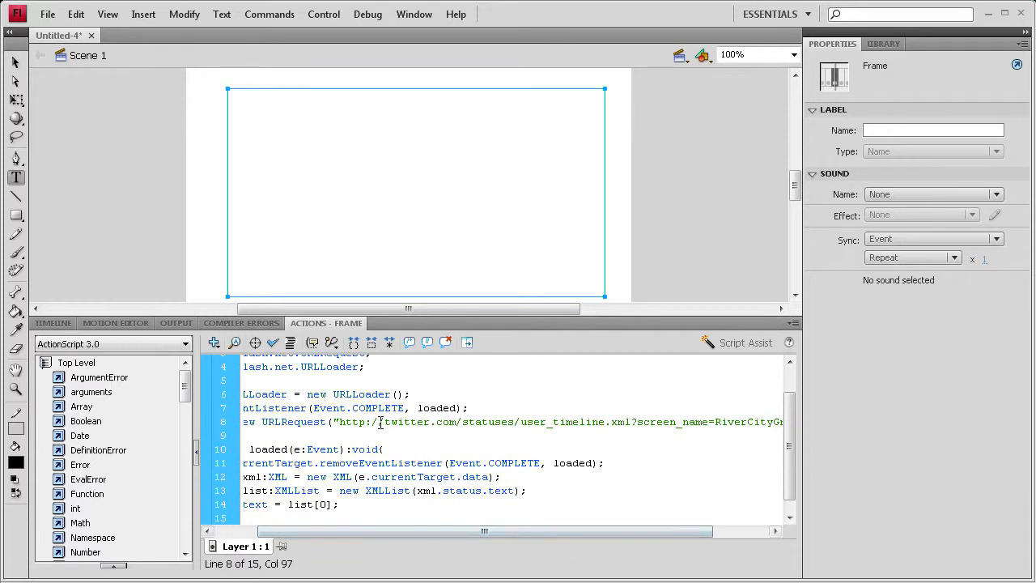
double_click(405, 421)
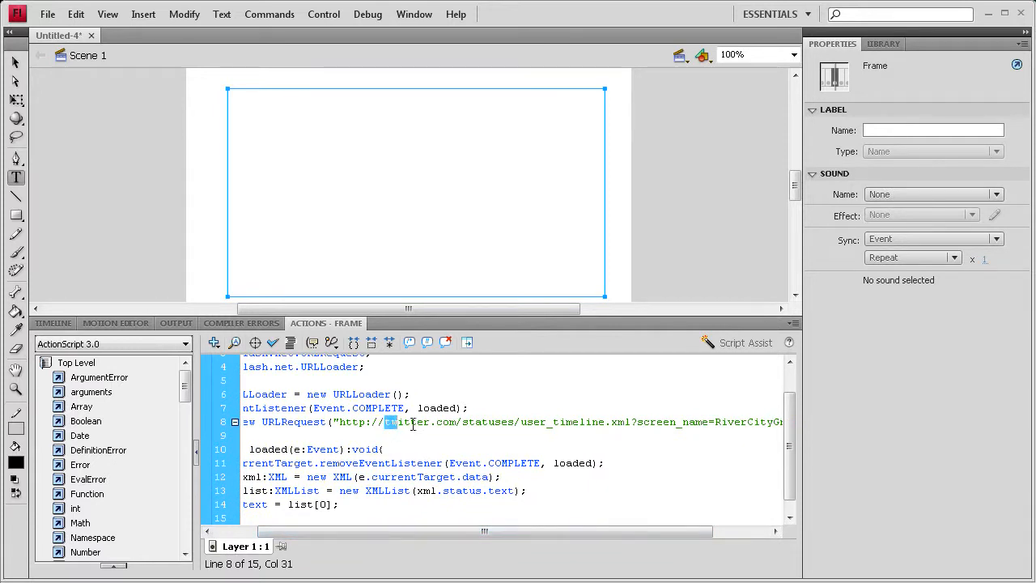
left_click_drag(389, 421, 780, 421)
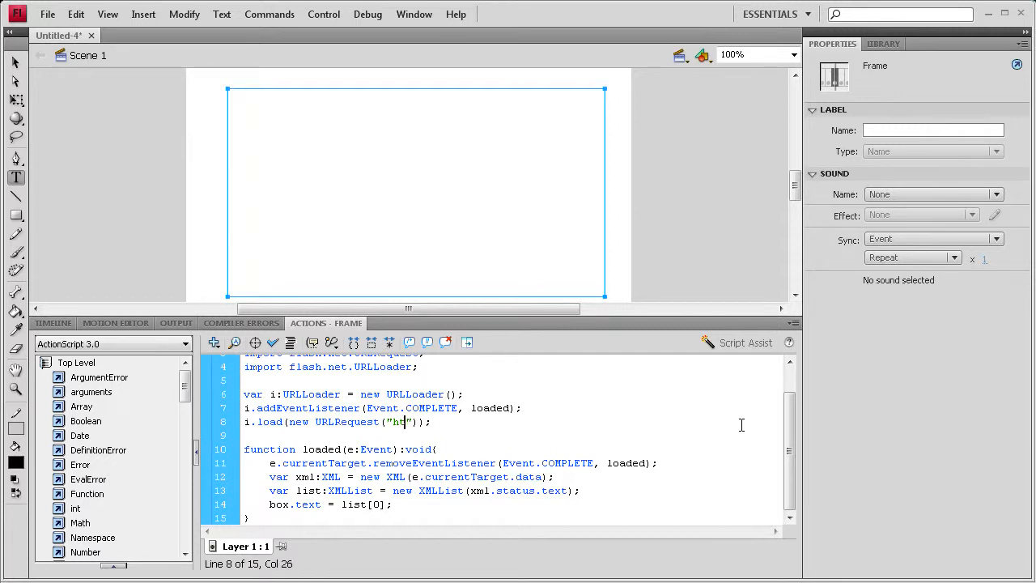
type("tp:")
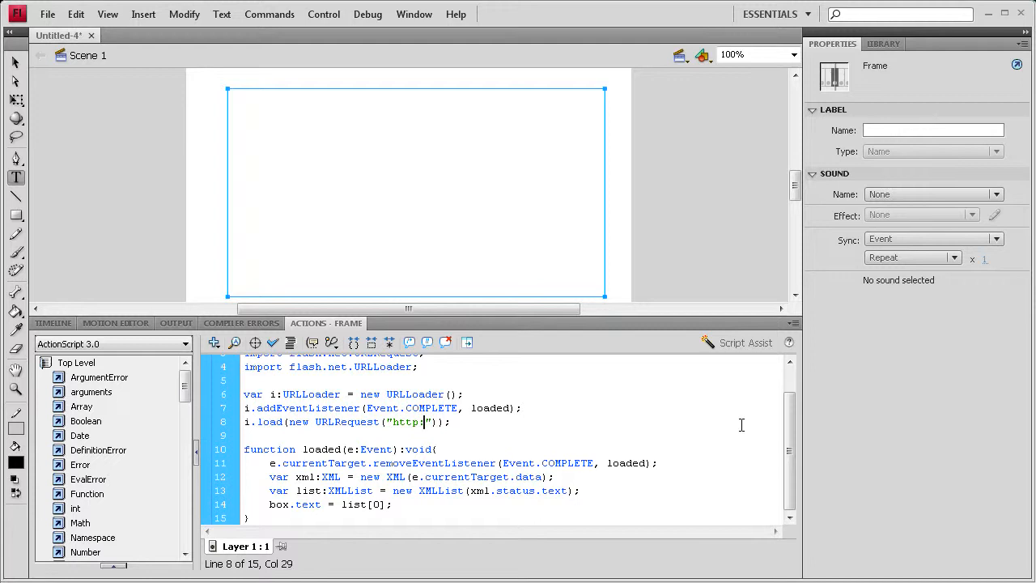
type("//ww")
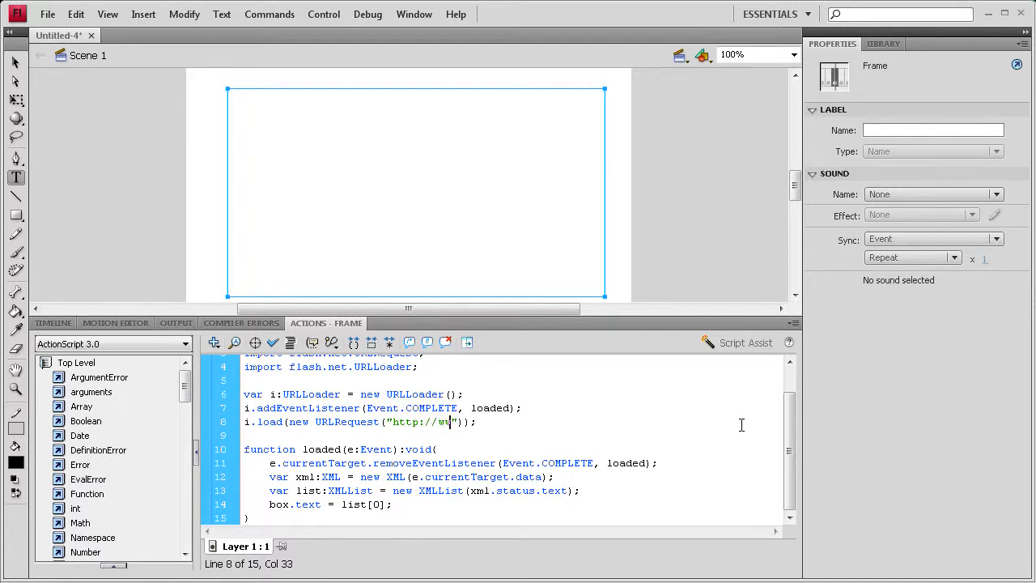
type("river")
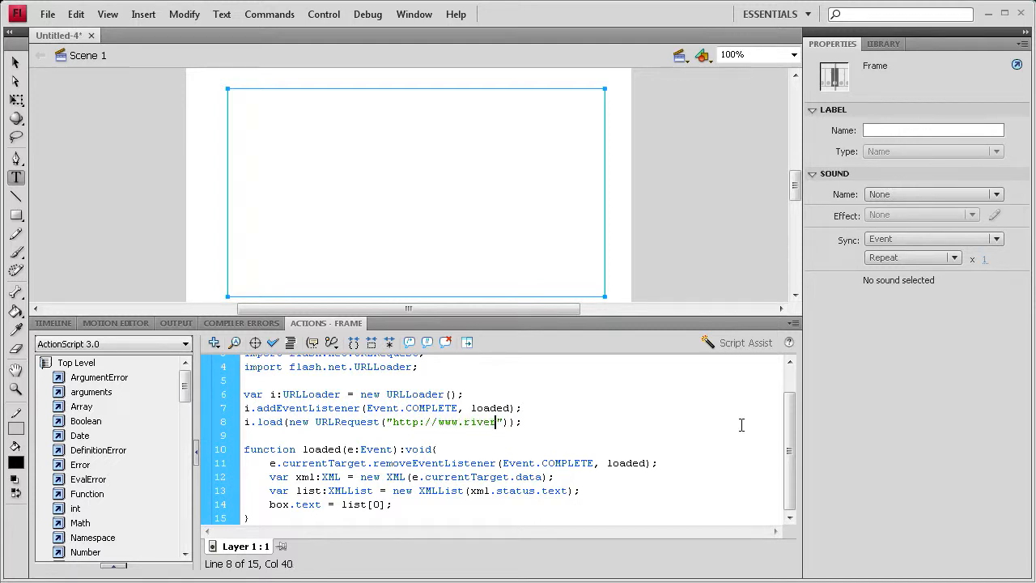
type("citygraph")
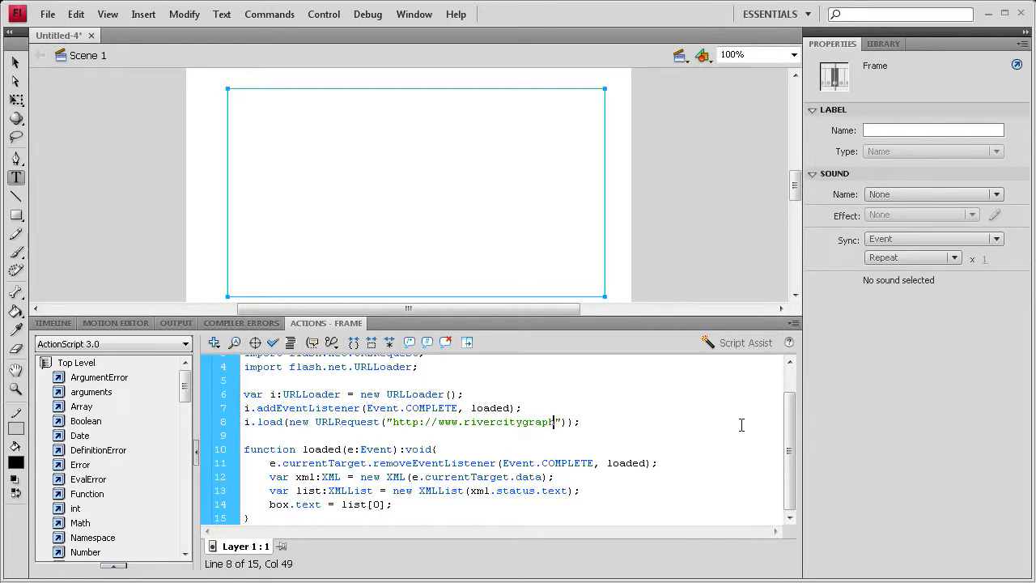
type("ix")
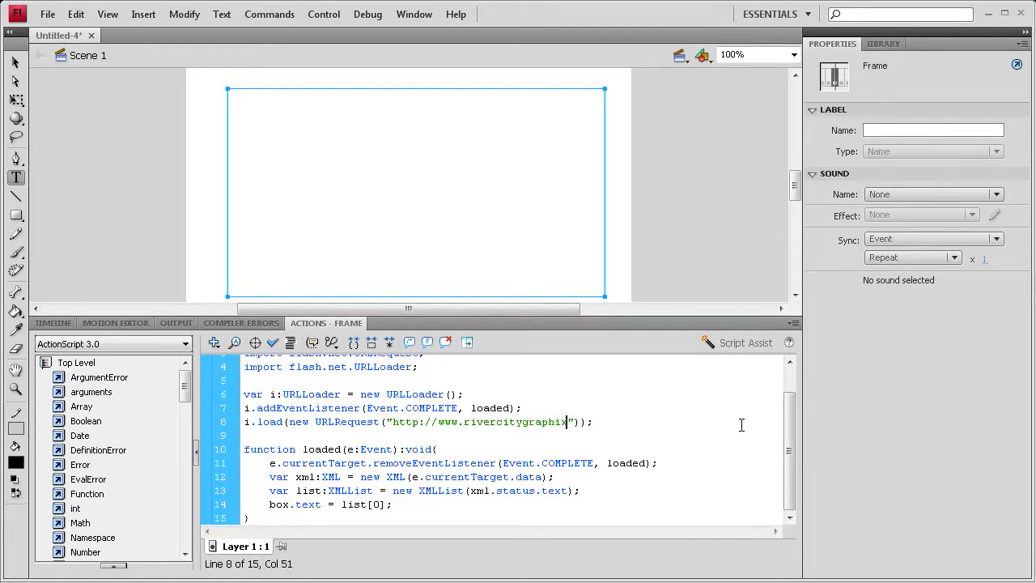
type(".com")
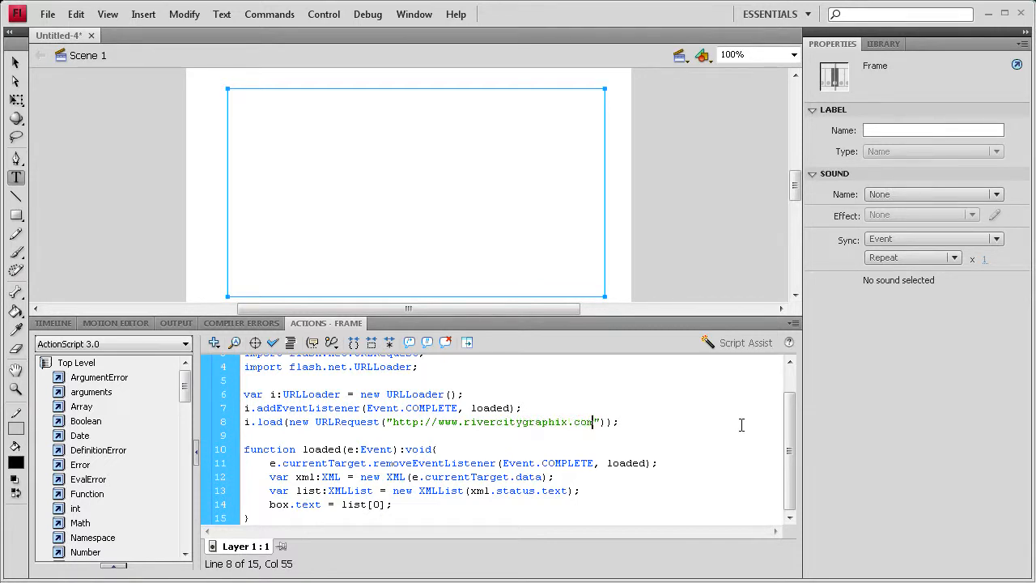
Complete the path as /Scripts/twitterphpfile.php.
type("/Scr")
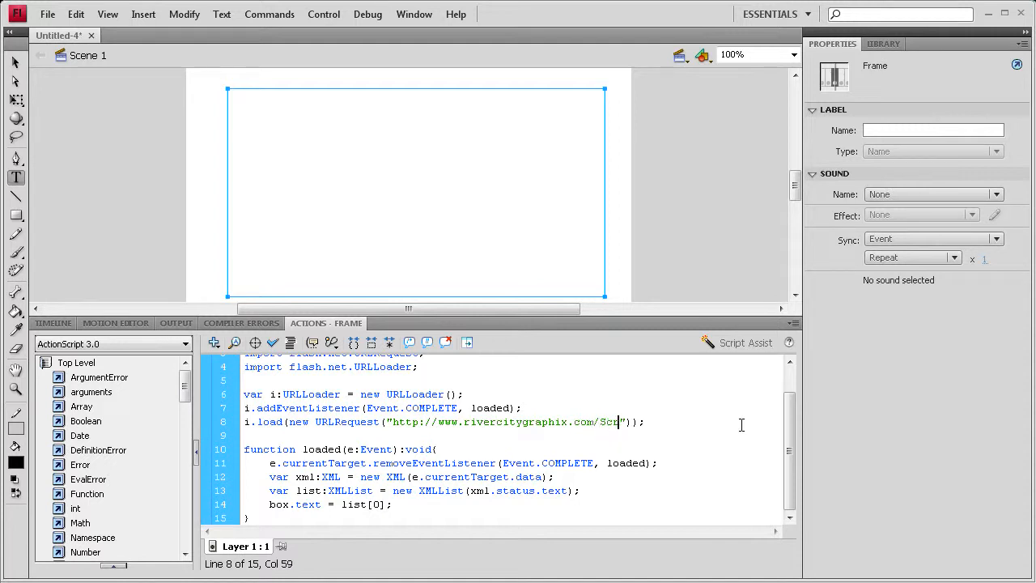
type("pts/")
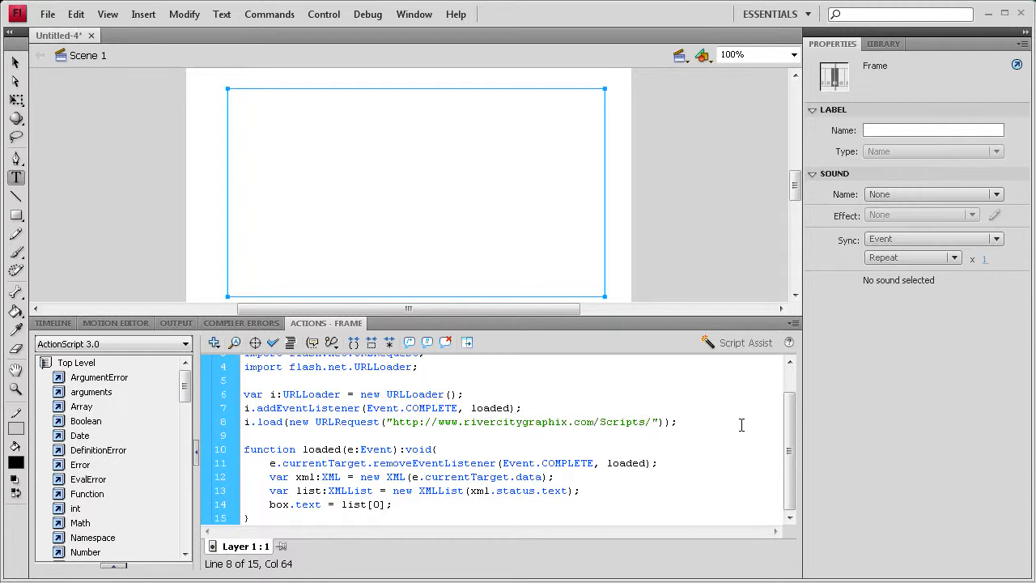
type("twitterphpfile")
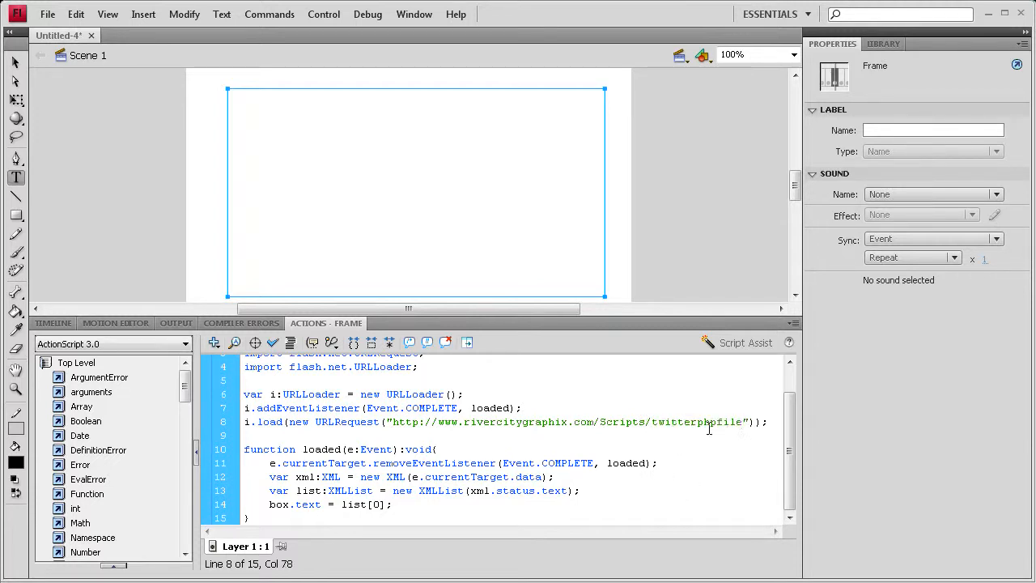
type(".php")
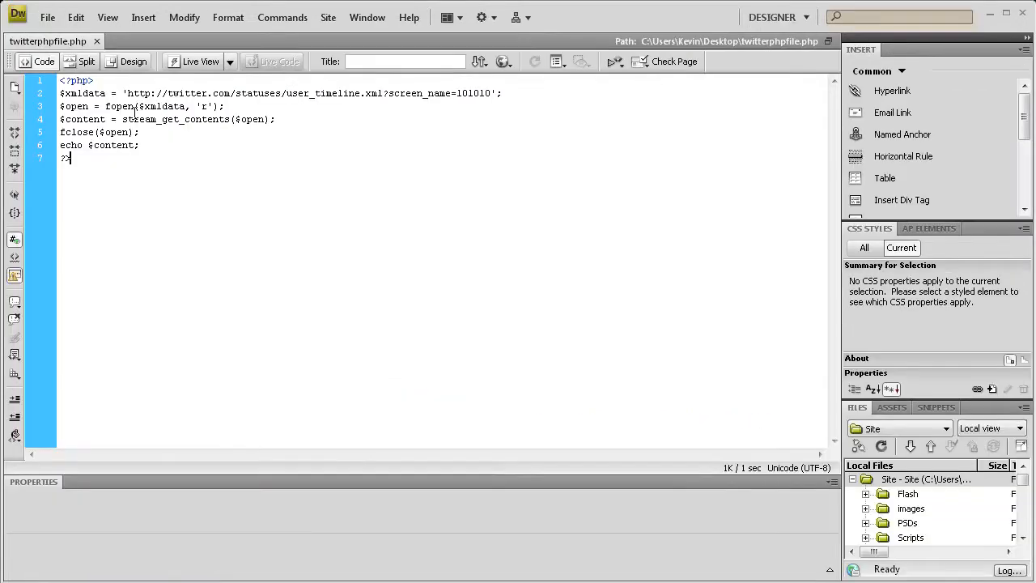
mouse_move(225, 7)
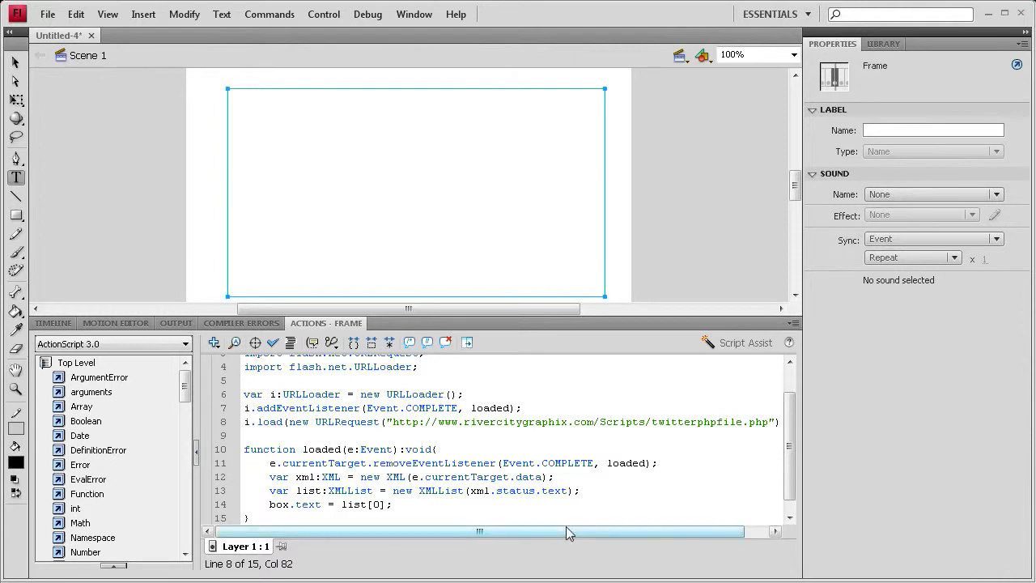
Save the Flash movie via Save As to the Desktop as twitterapiflash.
left_click(47, 13)
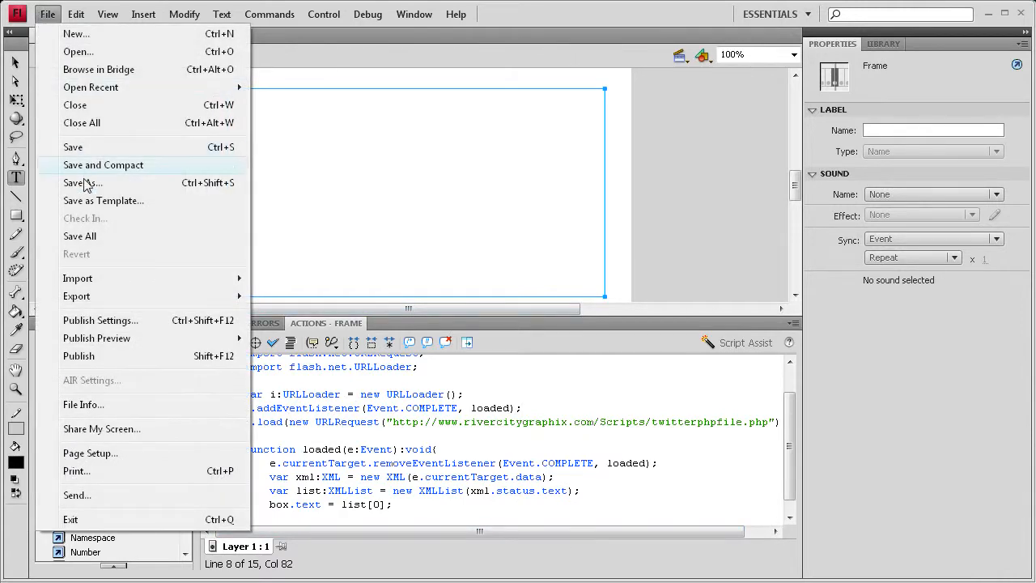
left_click(81, 181)
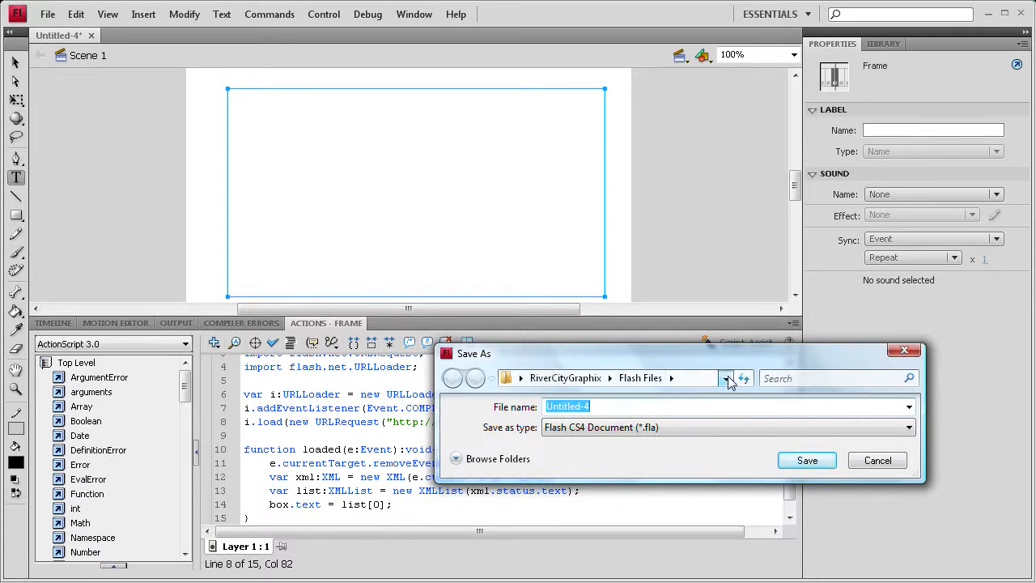
left_click(725, 379)
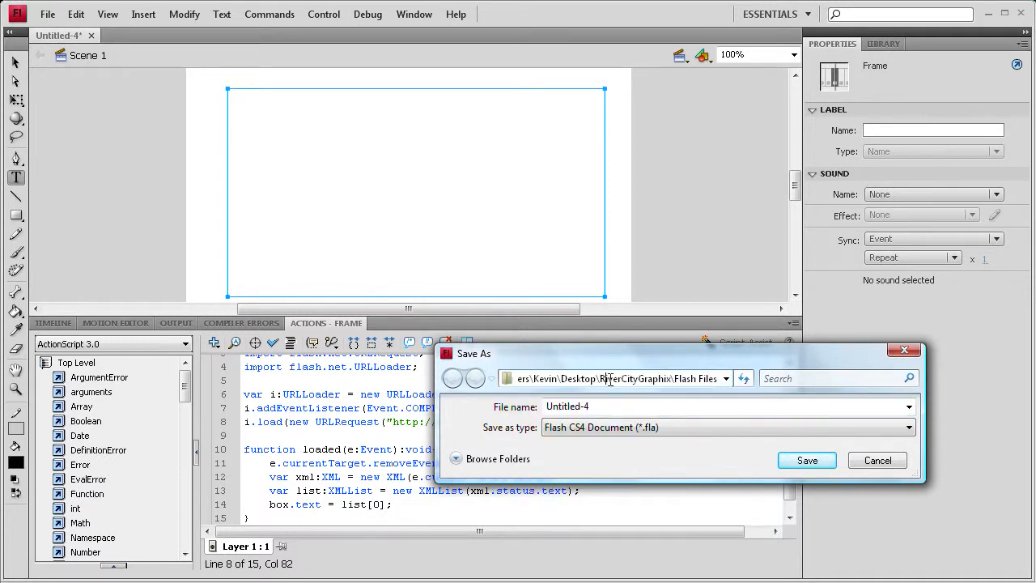
left_click(743, 378)
type("twitterapiflash")
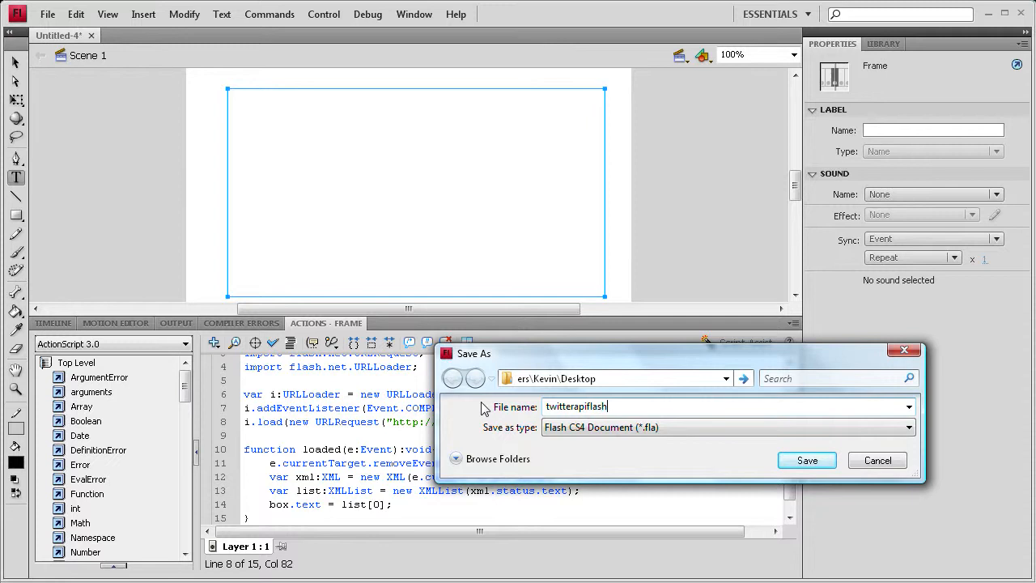
mouse_move(806, 459)
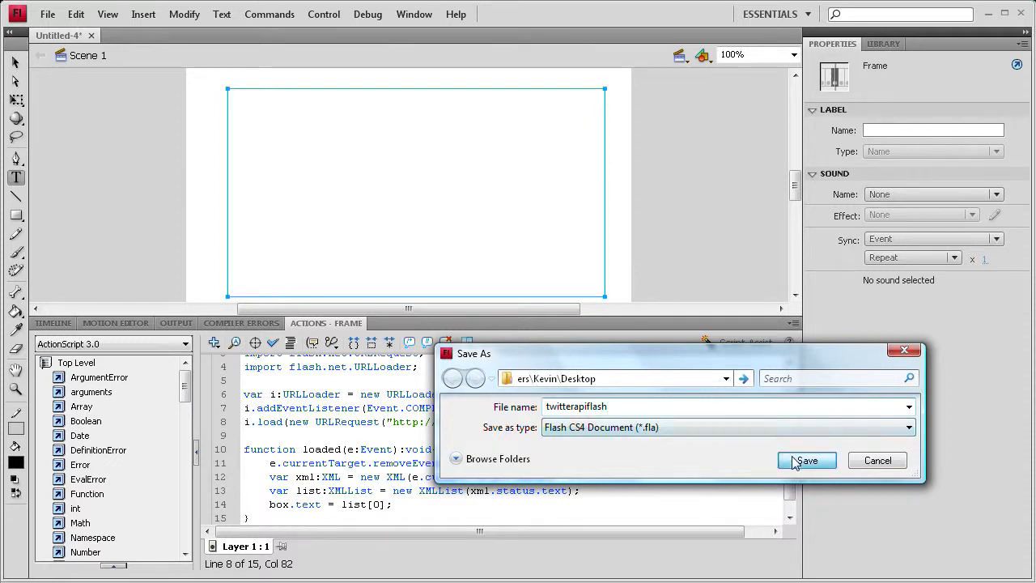
left_click(807, 460)
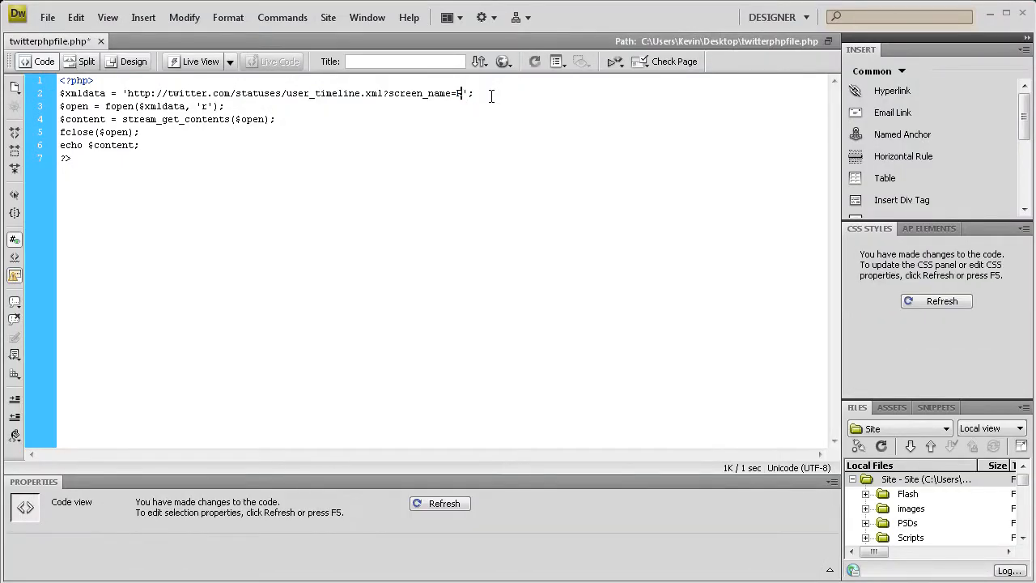
Change the screen_name in the $xmldata URL to the RiverCityGraphix account.
type("iver")
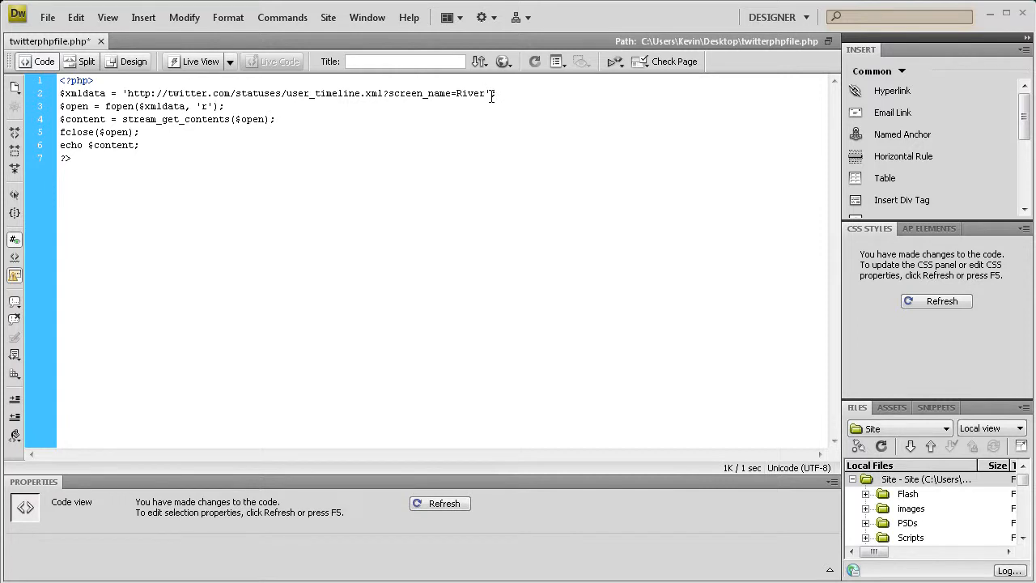
type("CityGraph")
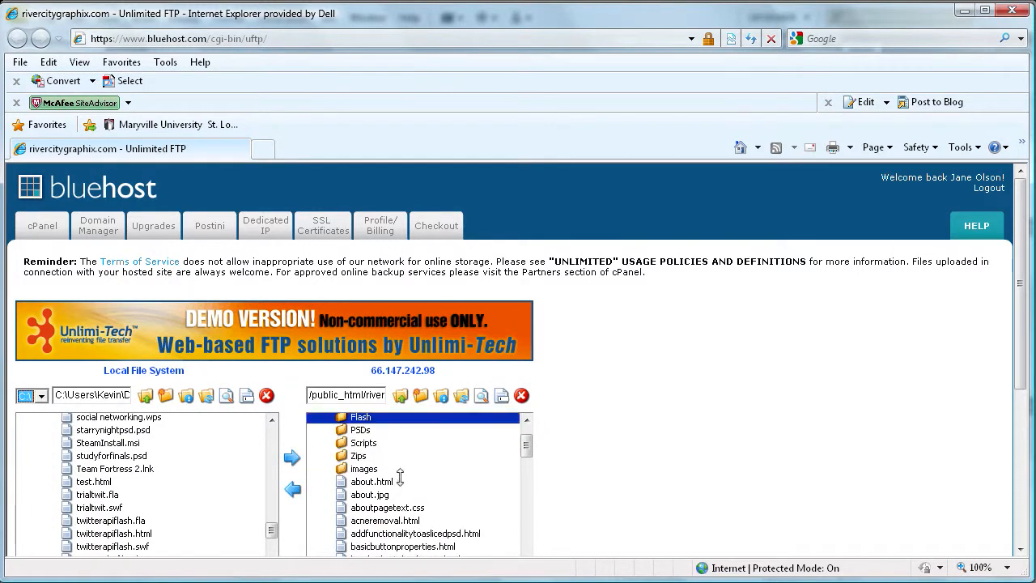
Browse to public_html/rivercitygraphix/Scripts and upload twitterphpfile.php, overwriting the server copy.
double_click(360, 431)
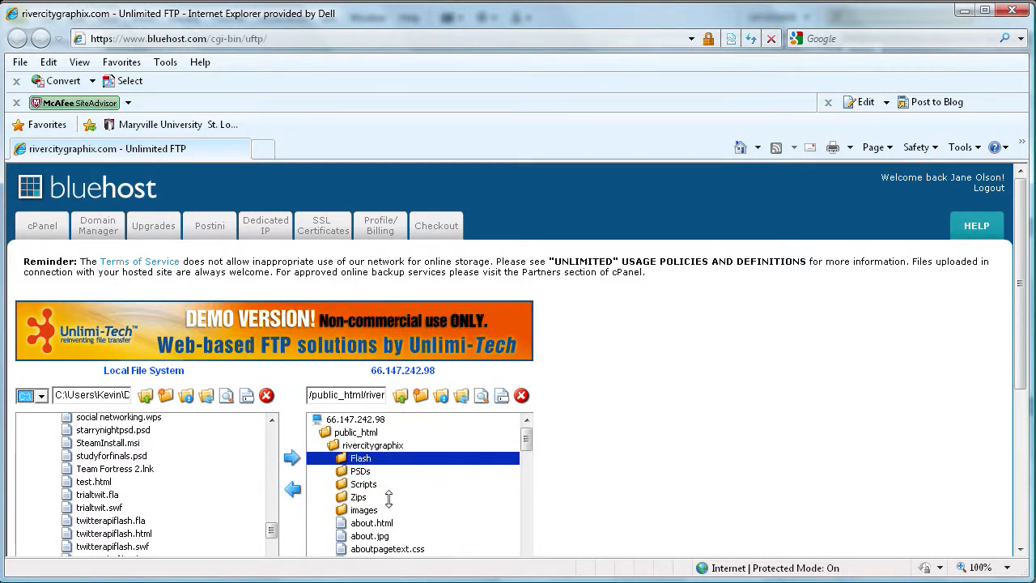
double_click(363, 483)
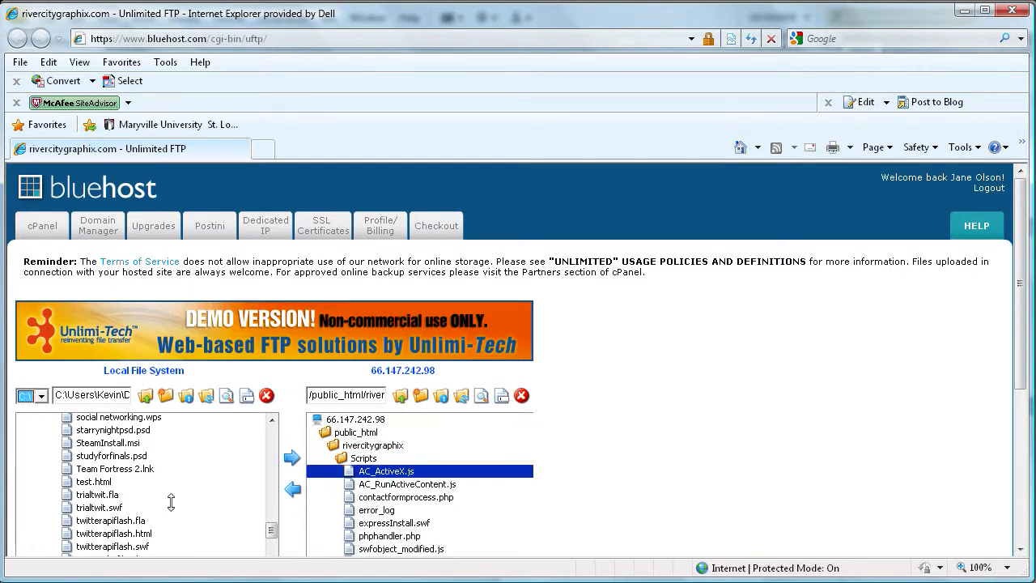
scroll("down", 3)
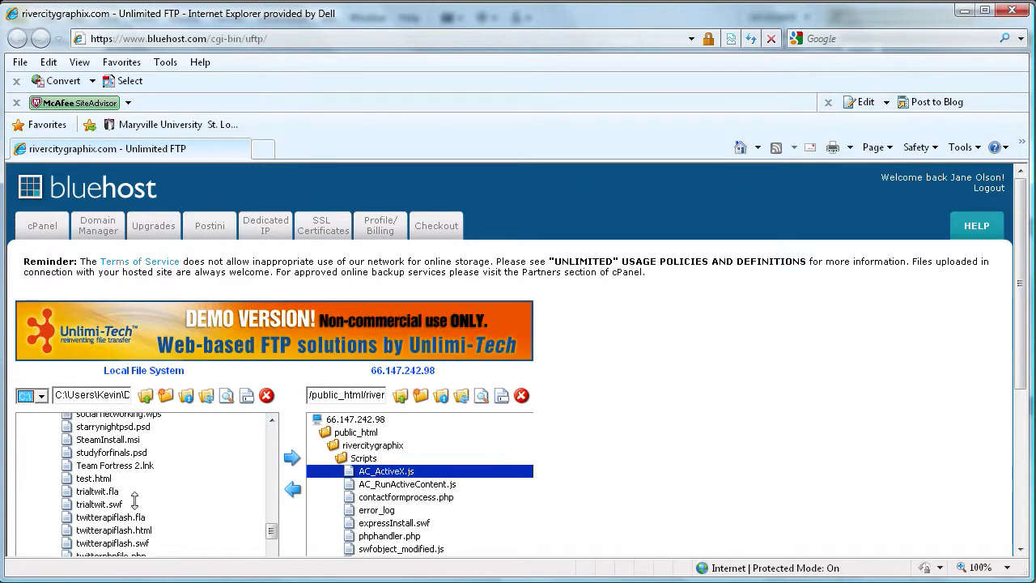
left_click(110, 515)
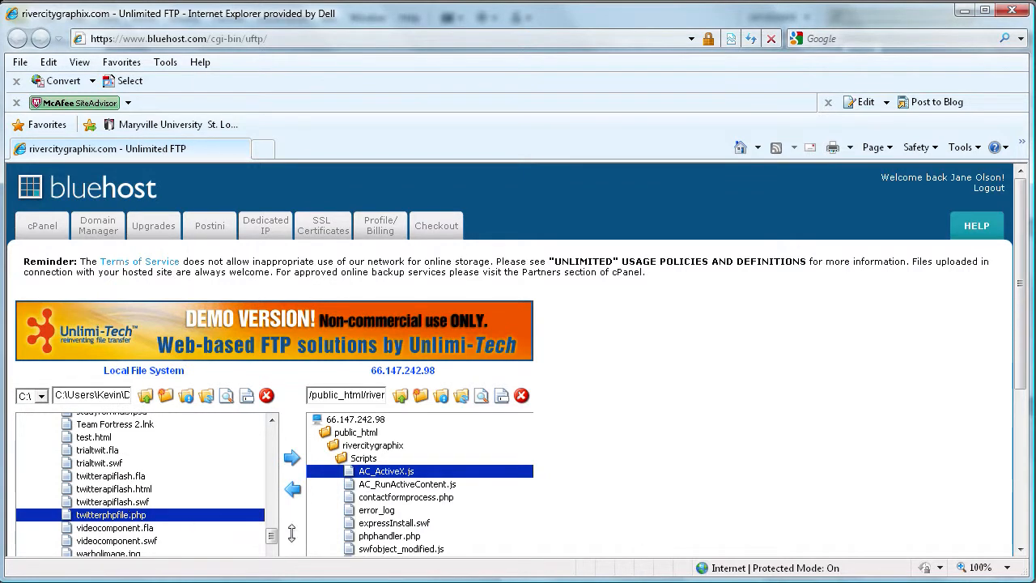
left_click(291, 456)
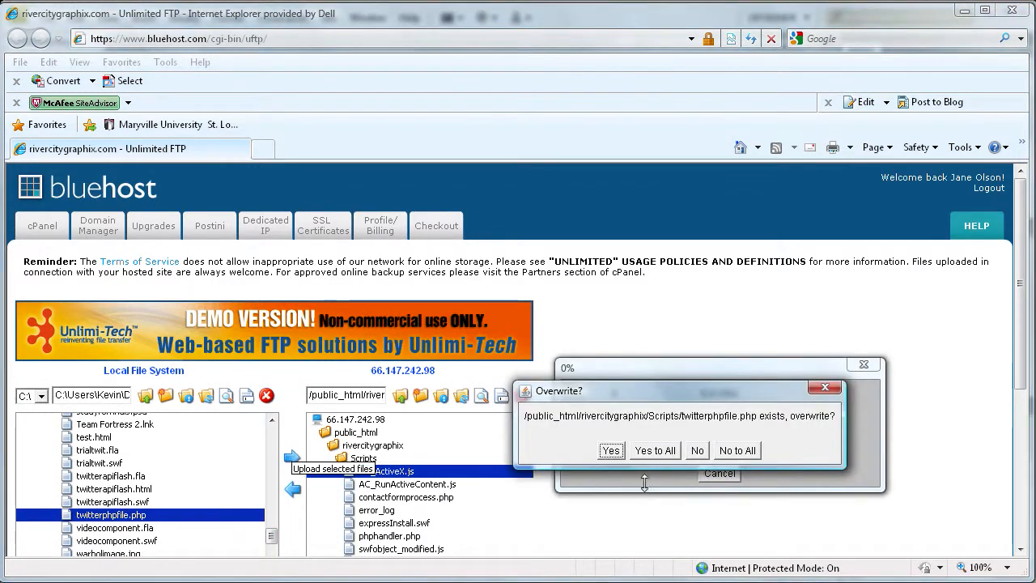
left_click(611, 450)
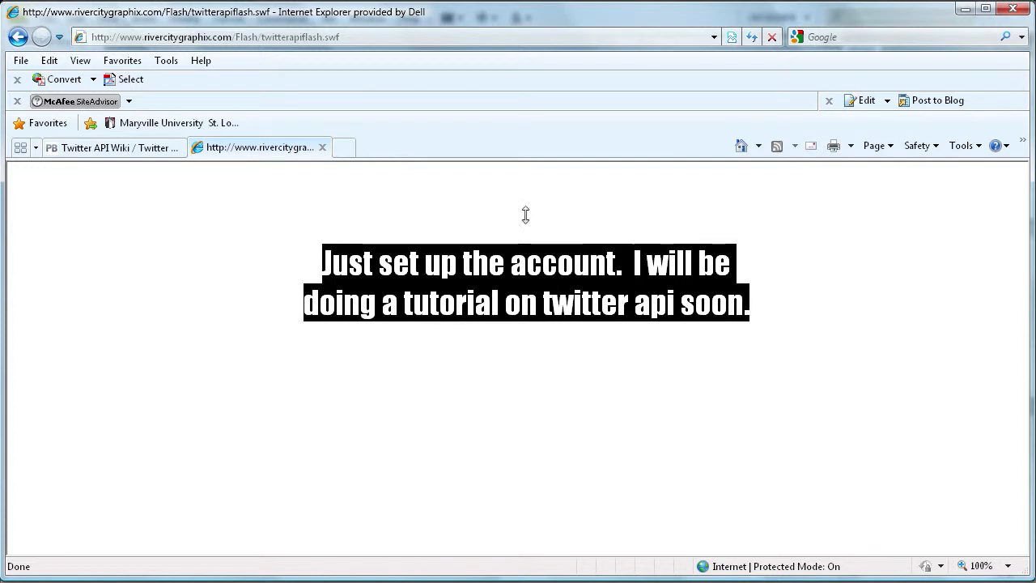
mouse_move(594, 318)
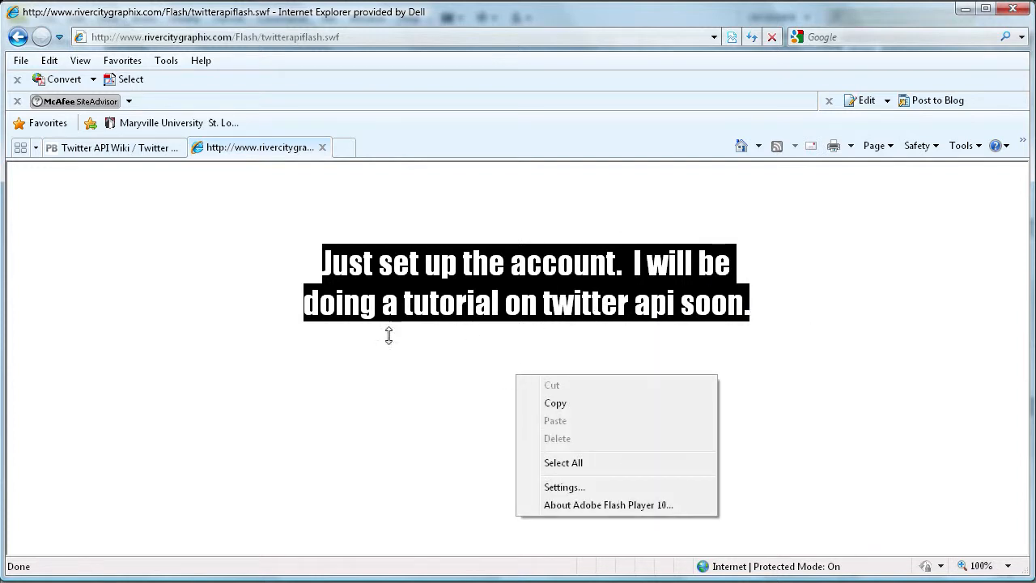
Dismiss the Flash Player context menu over the live twitterapiflash.swf showing the tweet.
left_click(392, 272)
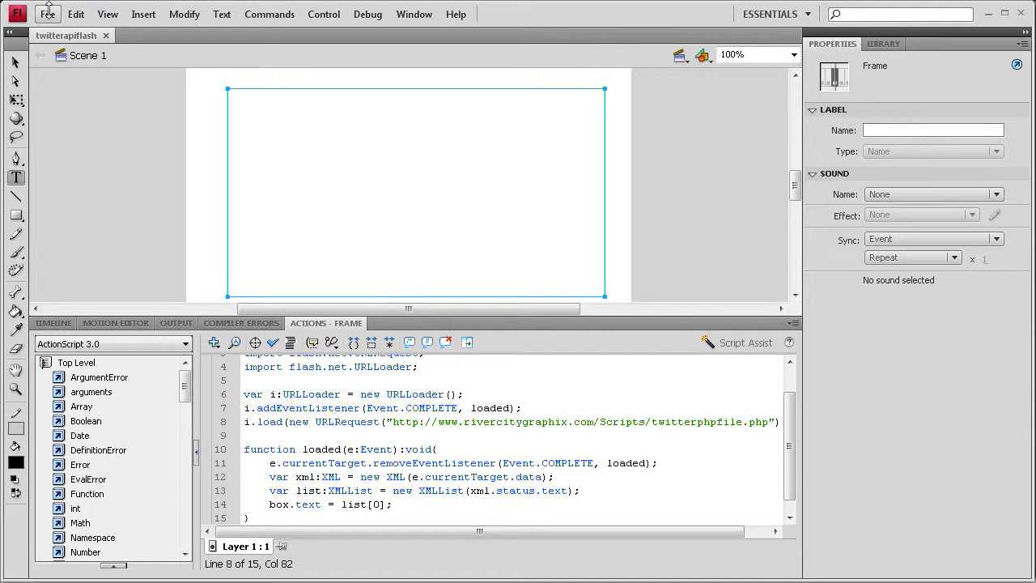
left_click(47, 13)
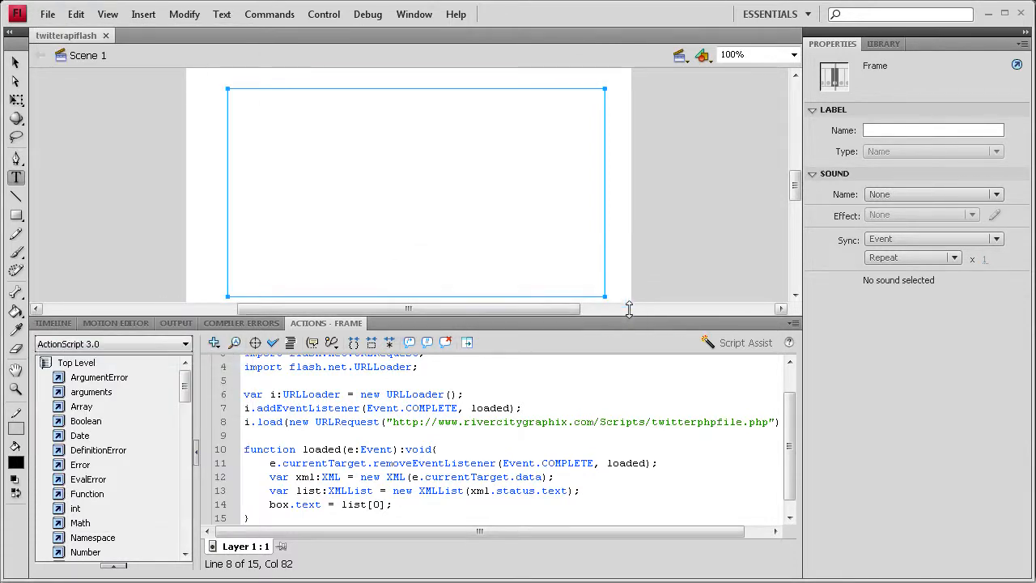
mouse_move(541, 193)
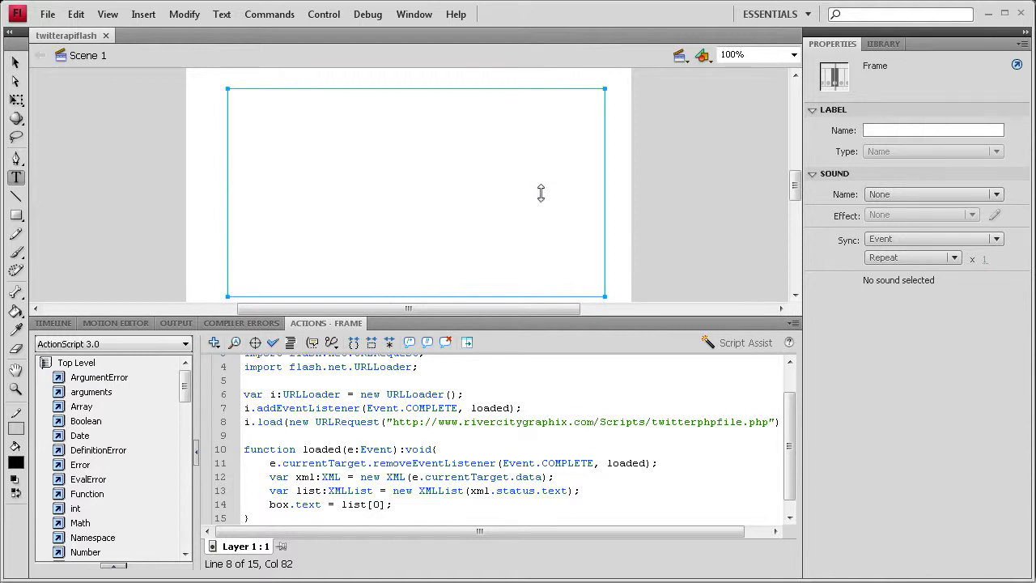
mouse_move(541, 194)
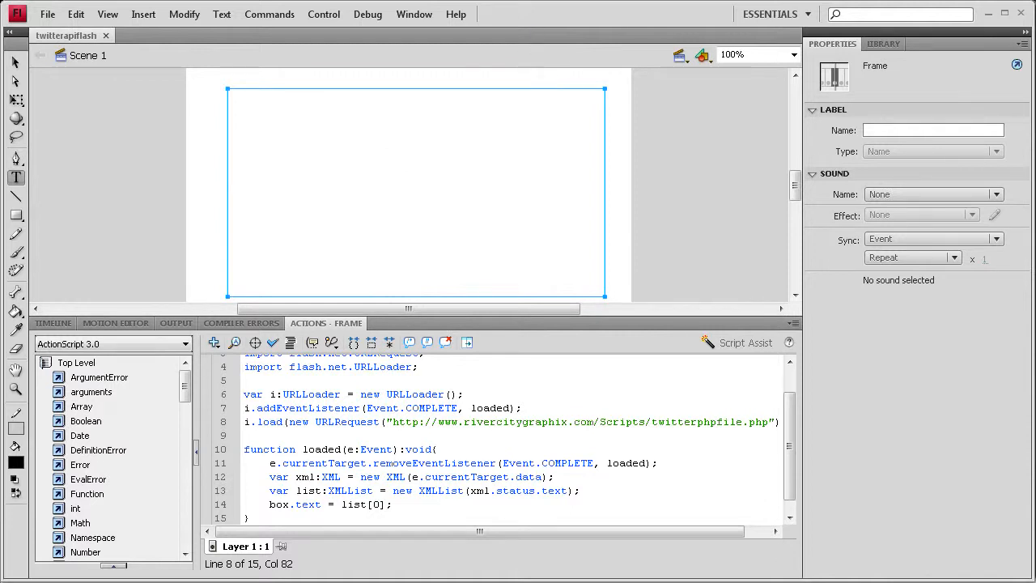